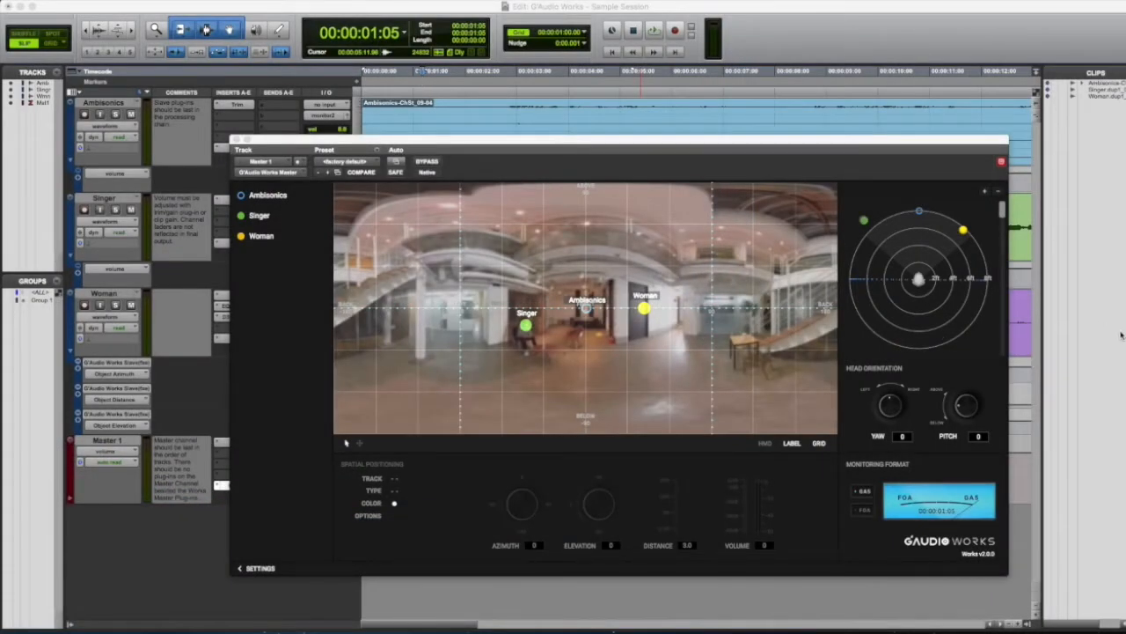
# - Rotate the Ambisonics bed around the listener in the 360 view, changing its yaw and pitch
pyautogui.moveTo(616, 140); pyautogui.dragTo(591, 139)
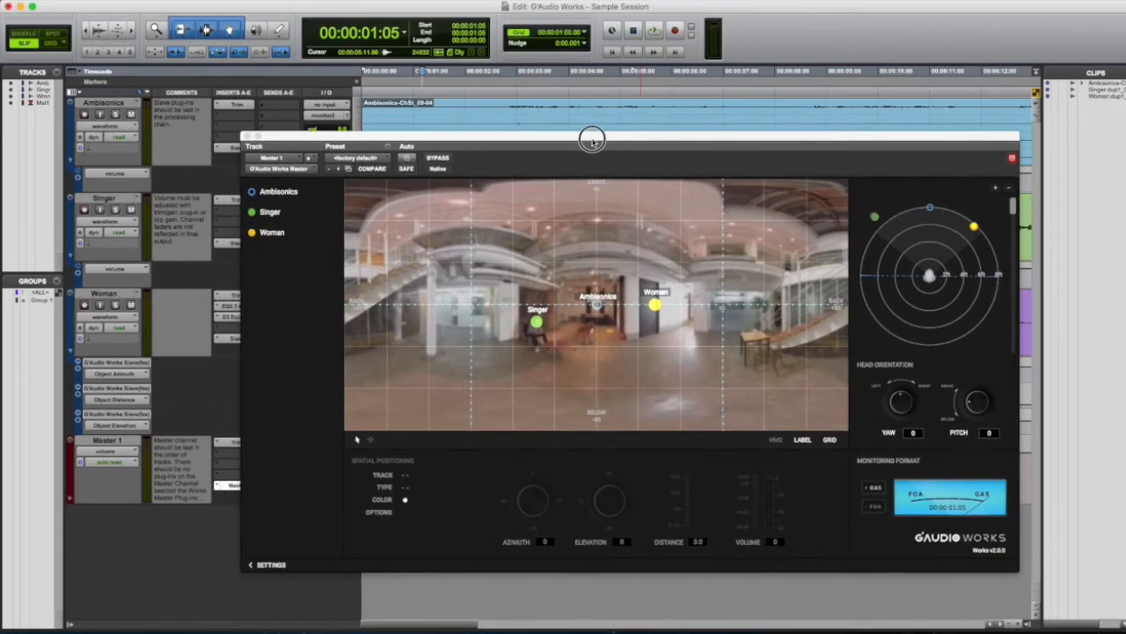
pyautogui.moveTo(127, 271)
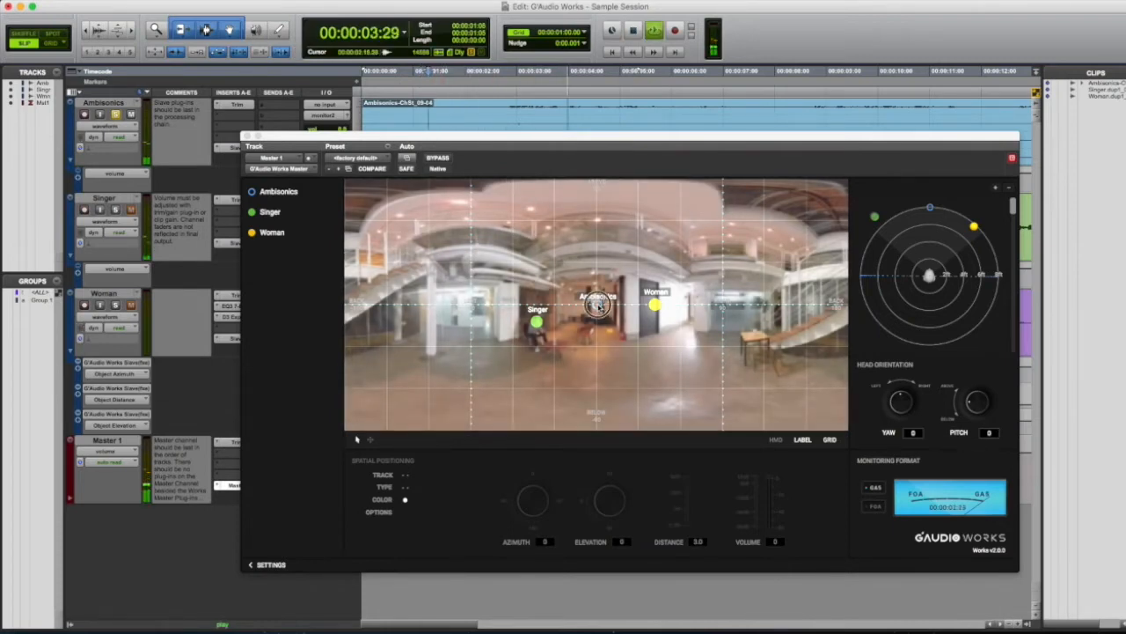
pyautogui.click(278, 190)
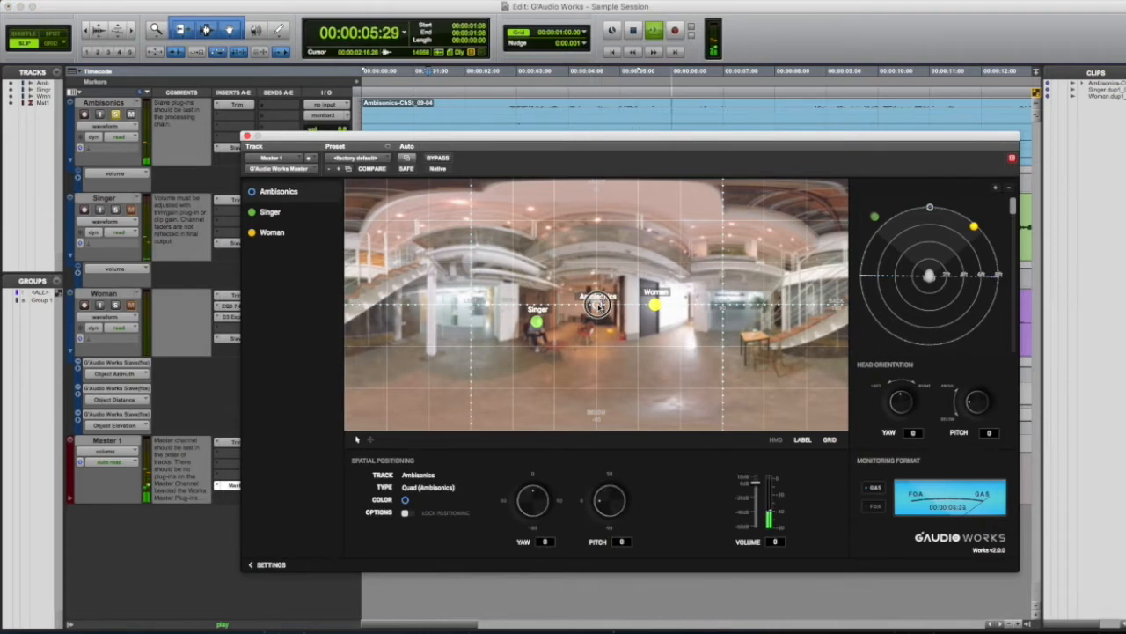
pyautogui.moveTo(599, 306); pyautogui.dragTo(719, 245)
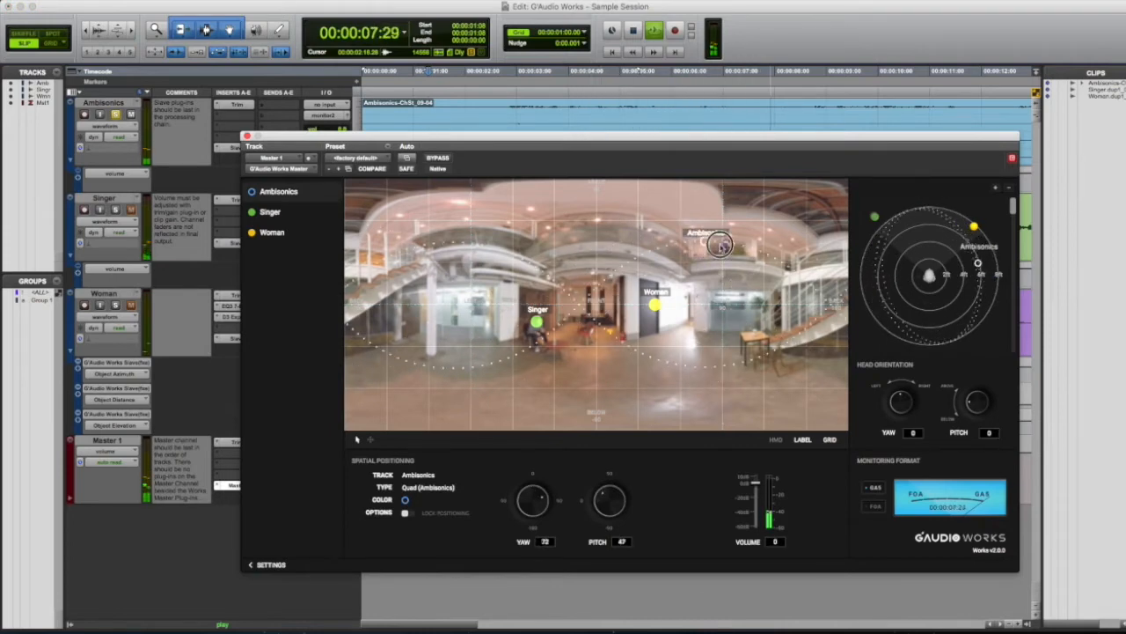
pyautogui.moveTo(718, 245); pyautogui.dragTo(401, 310)
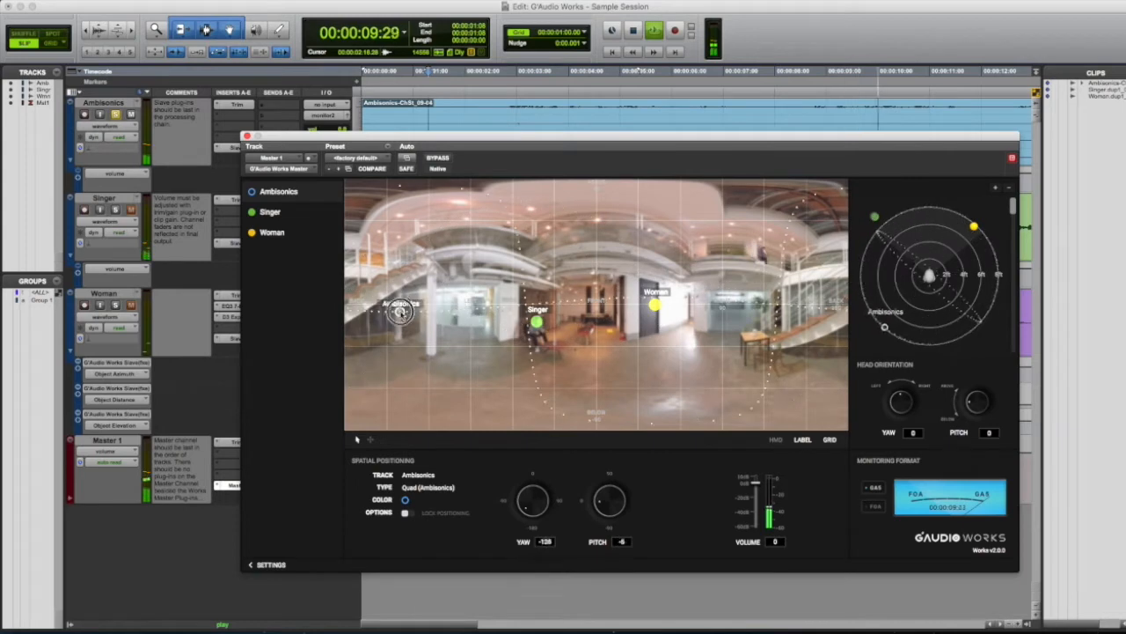
pyautogui.moveTo(401, 313); pyautogui.dragTo(695, 343)
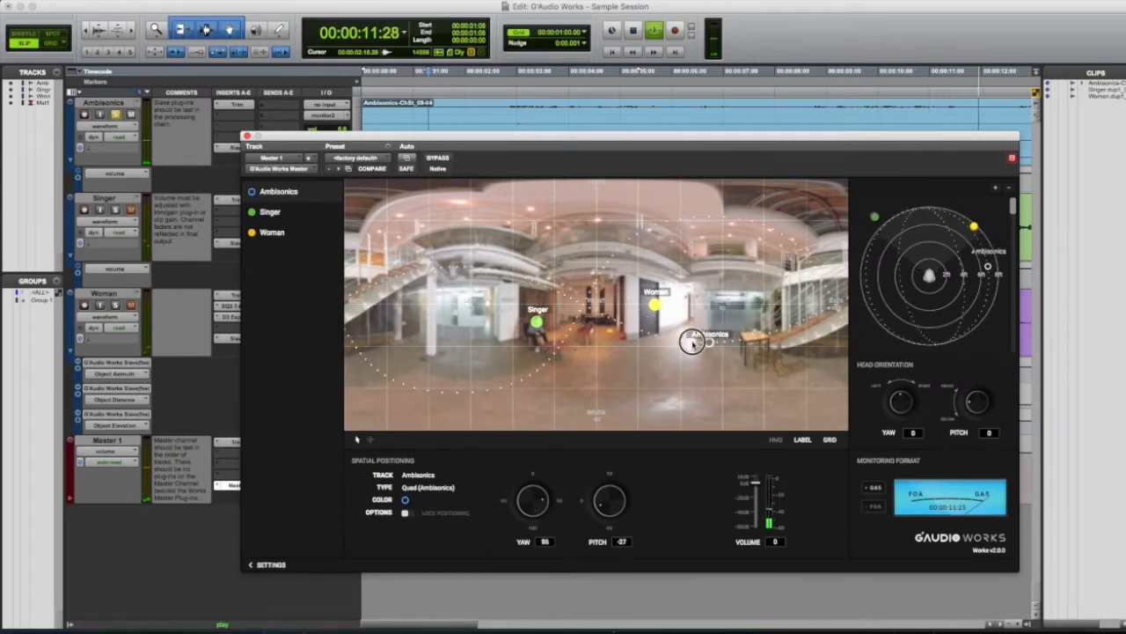
pyautogui.moveTo(690, 343); pyautogui.dragTo(355, 334)
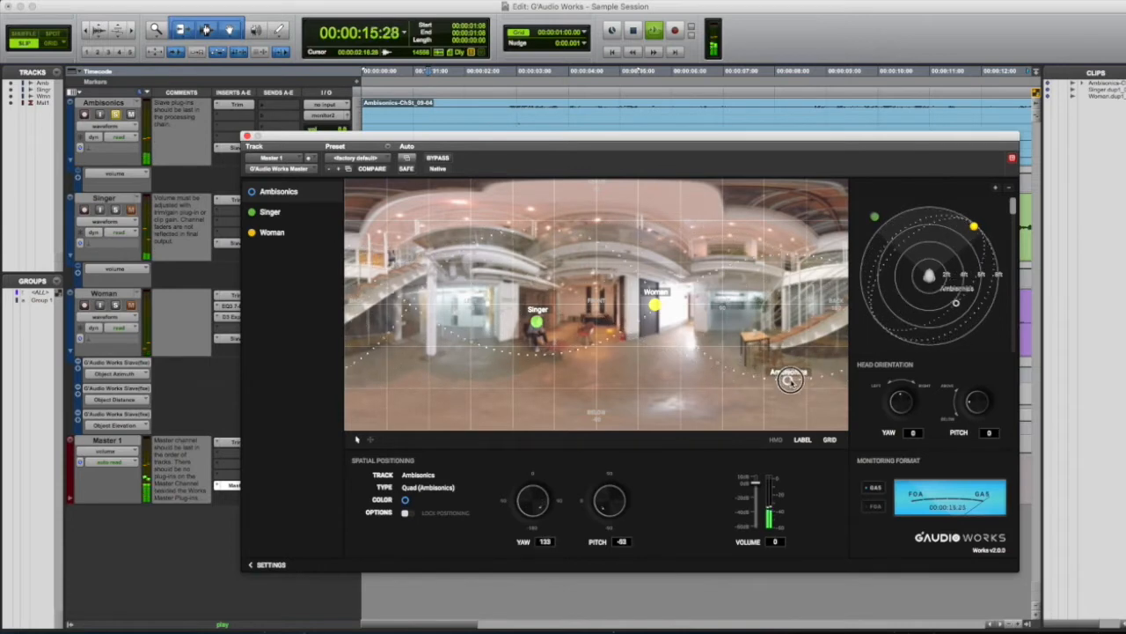
pyautogui.moveTo(789, 380); pyautogui.dragTo(808, 352)
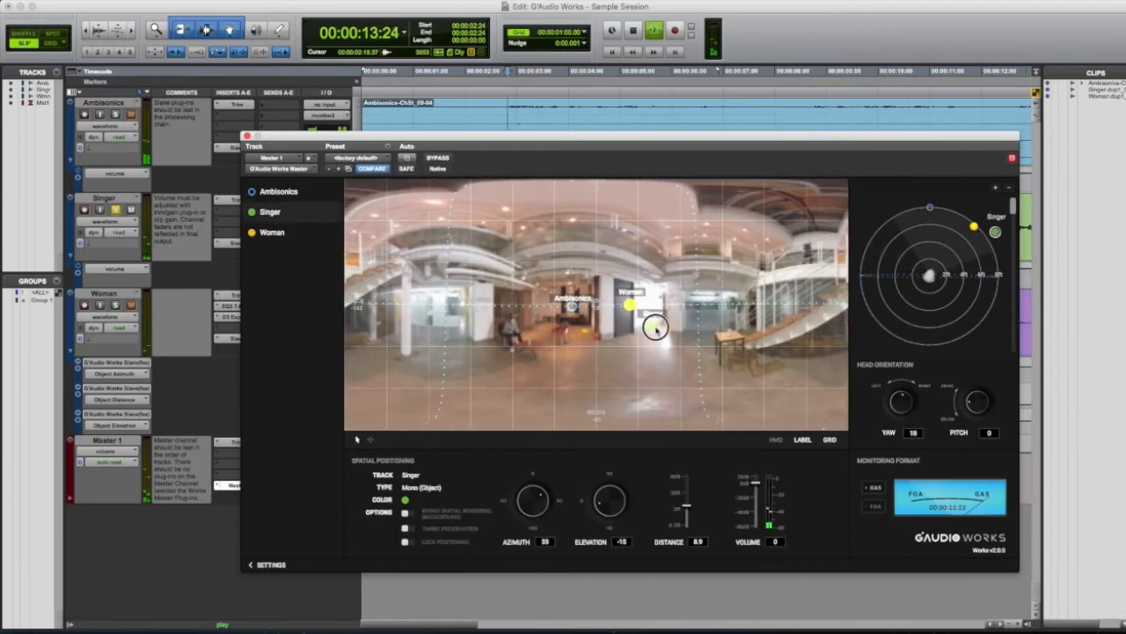
# - Move the Singer source to the listener's front-left, around azimuth -40
pyautogui.moveTo(655, 329); pyautogui.dragTo(514, 325)
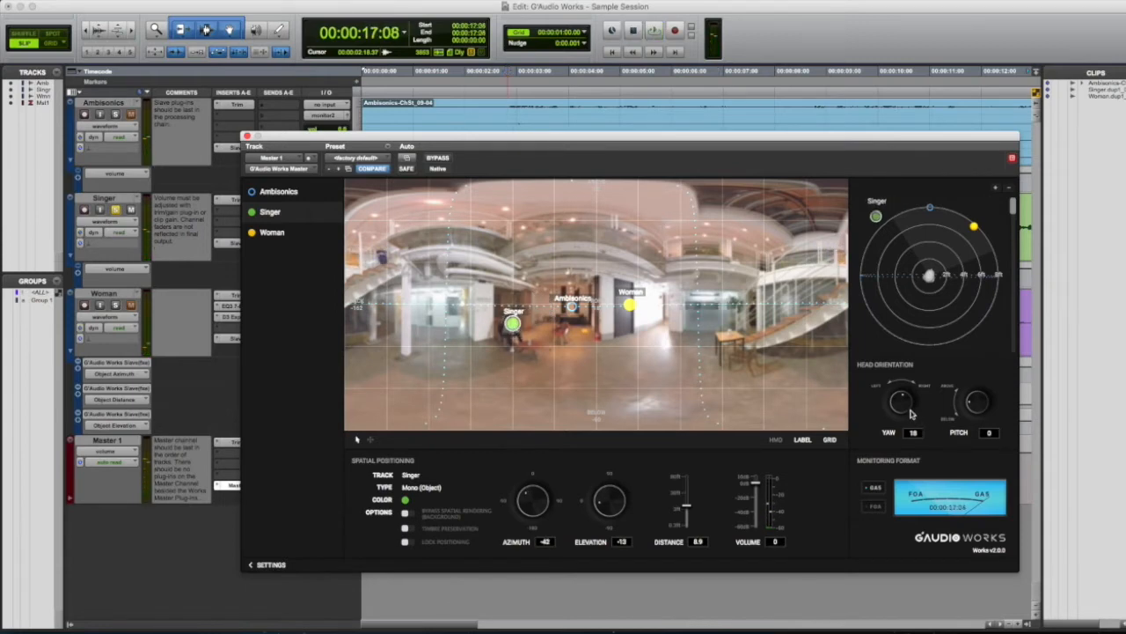
pyautogui.moveTo(907, 414)
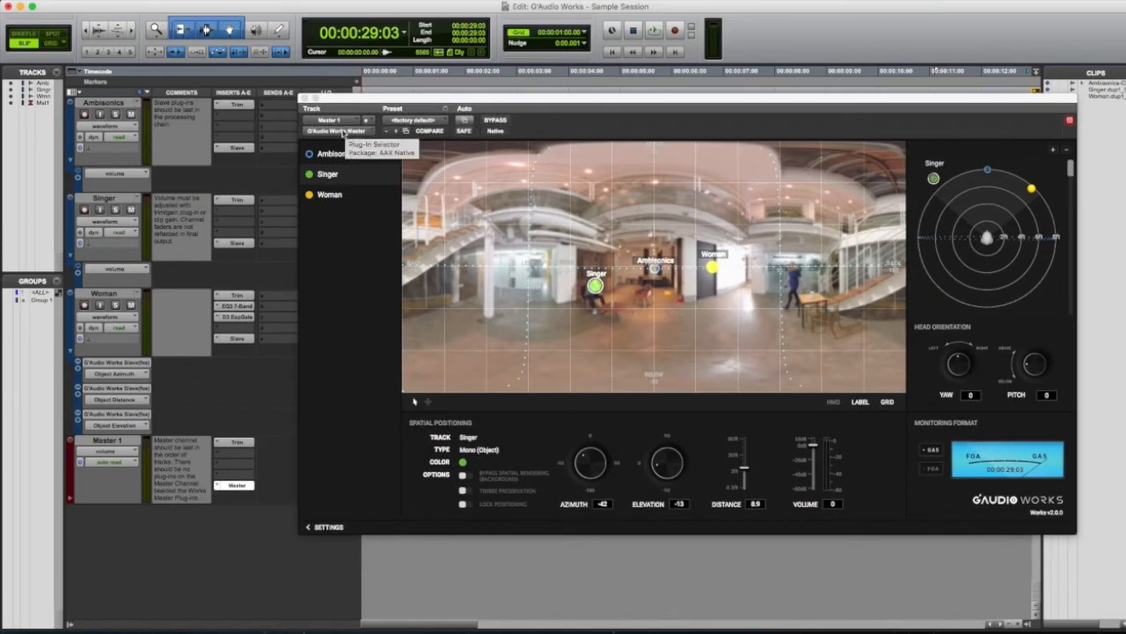
pyautogui.moveTo(240, 113)
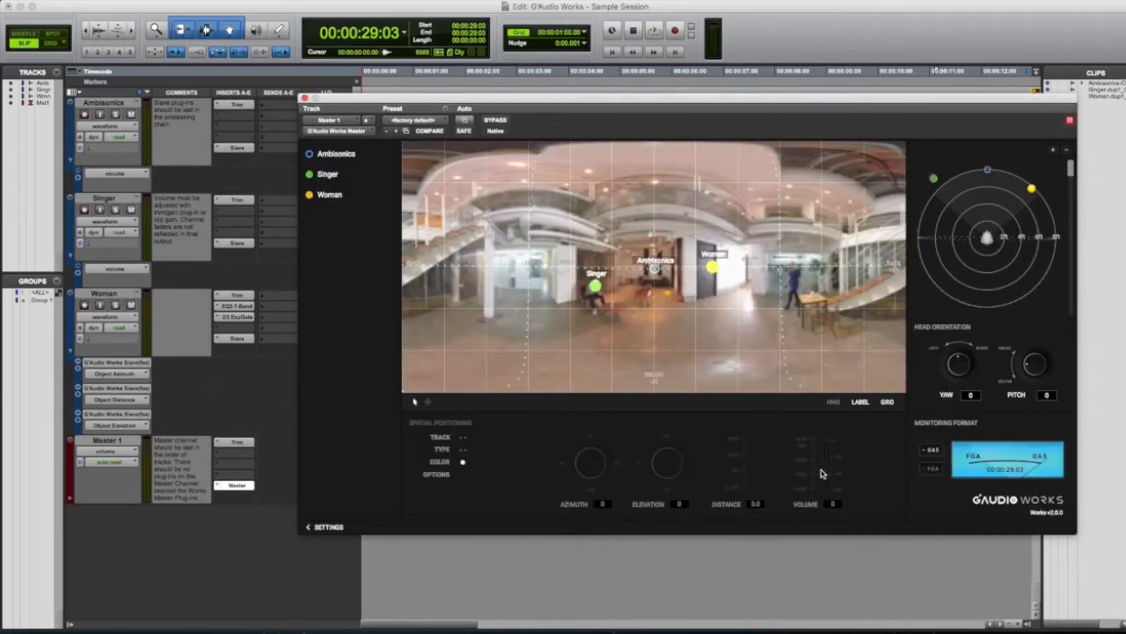
# - Select Ambisonics in the track list to show the bed's spatial settings
pyautogui.click(337, 153)
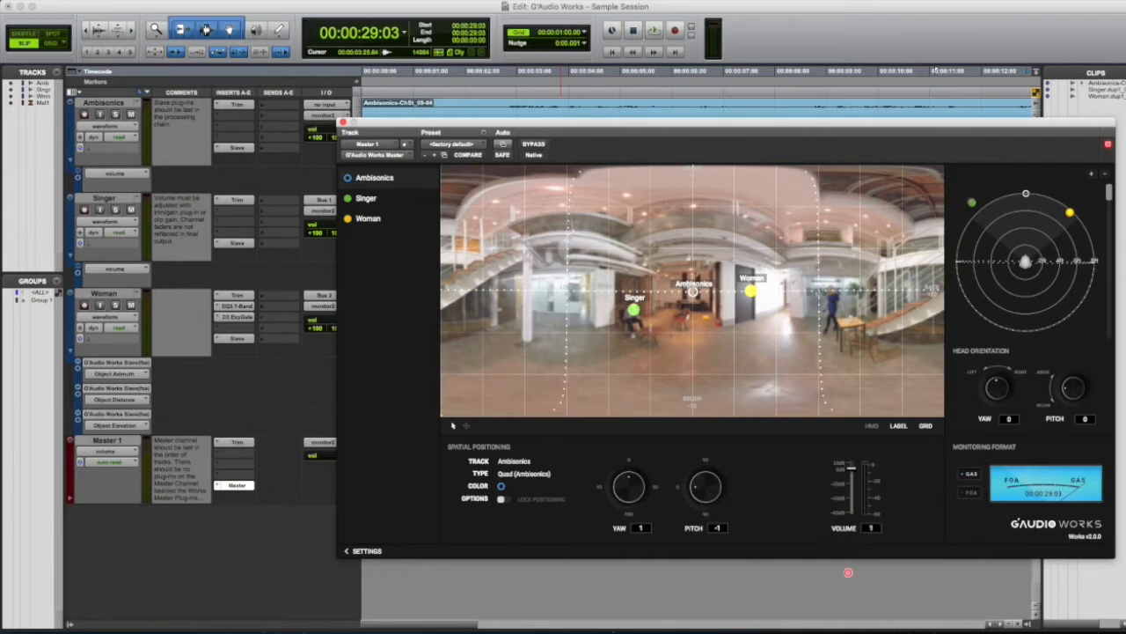
# - Select the Woman source and adjust its Volume fader
pyautogui.click(368, 219)
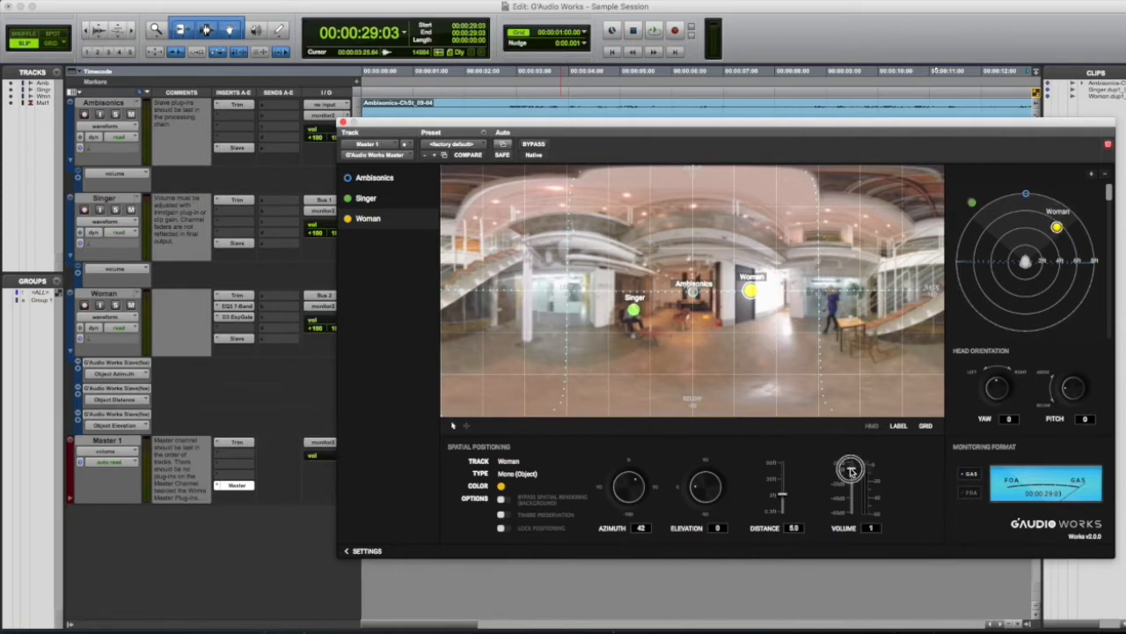
pyautogui.moveTo(852, 468); pyautogui.dragTo(852, 493)
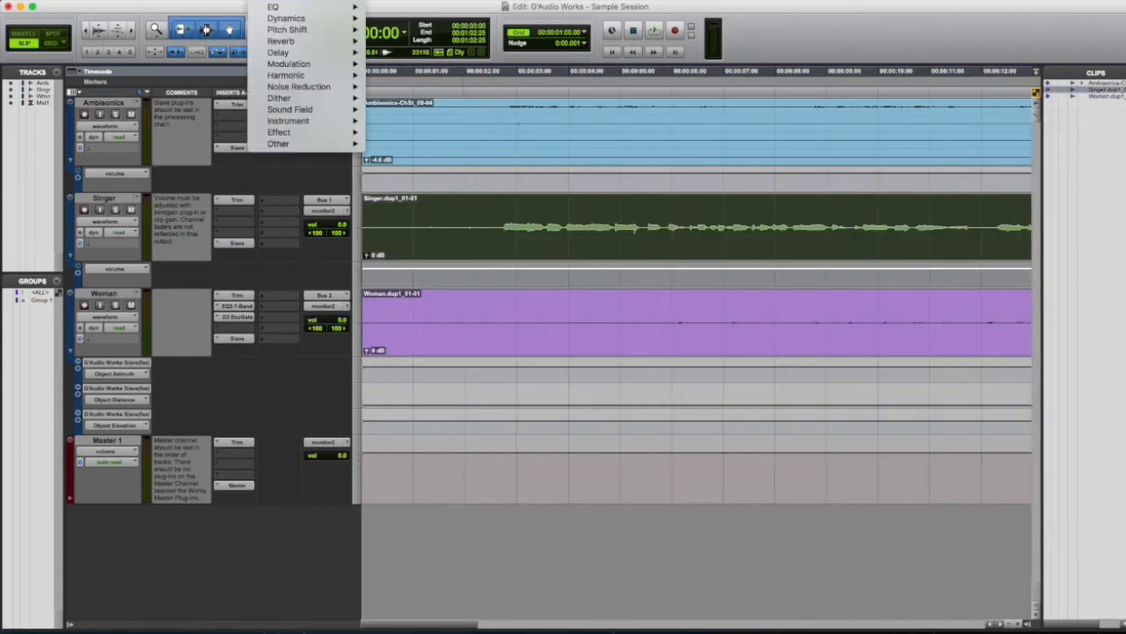
pyautogui.moveTo(285, 7)
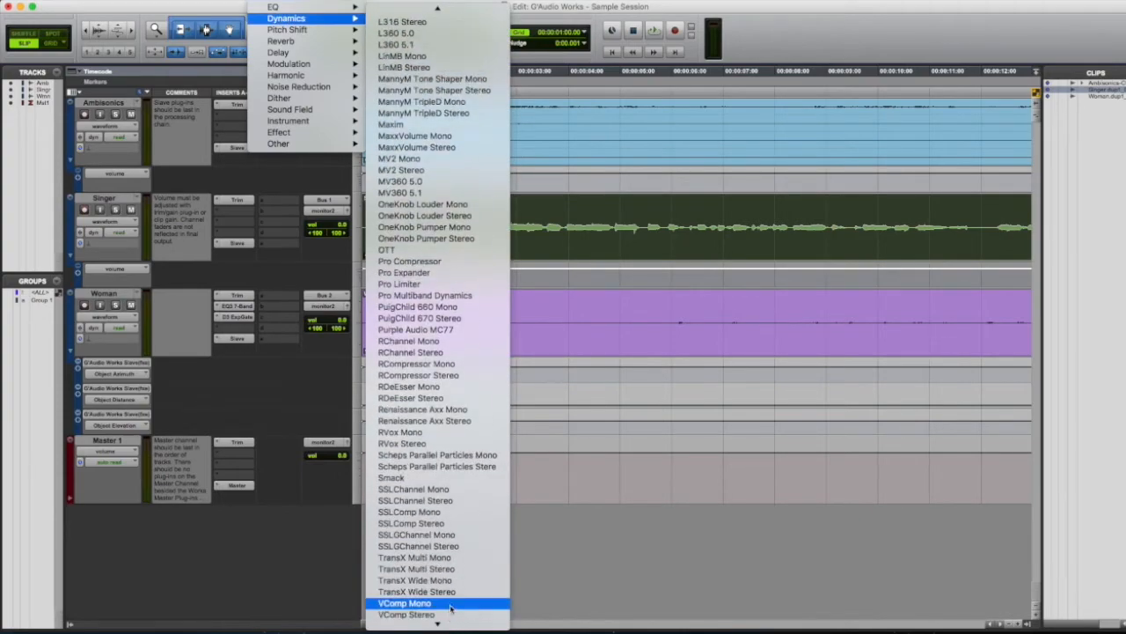
# - Insert the Maxim limiter from the Dynamics category on the Woman track
pyautogui.click(405, 602)
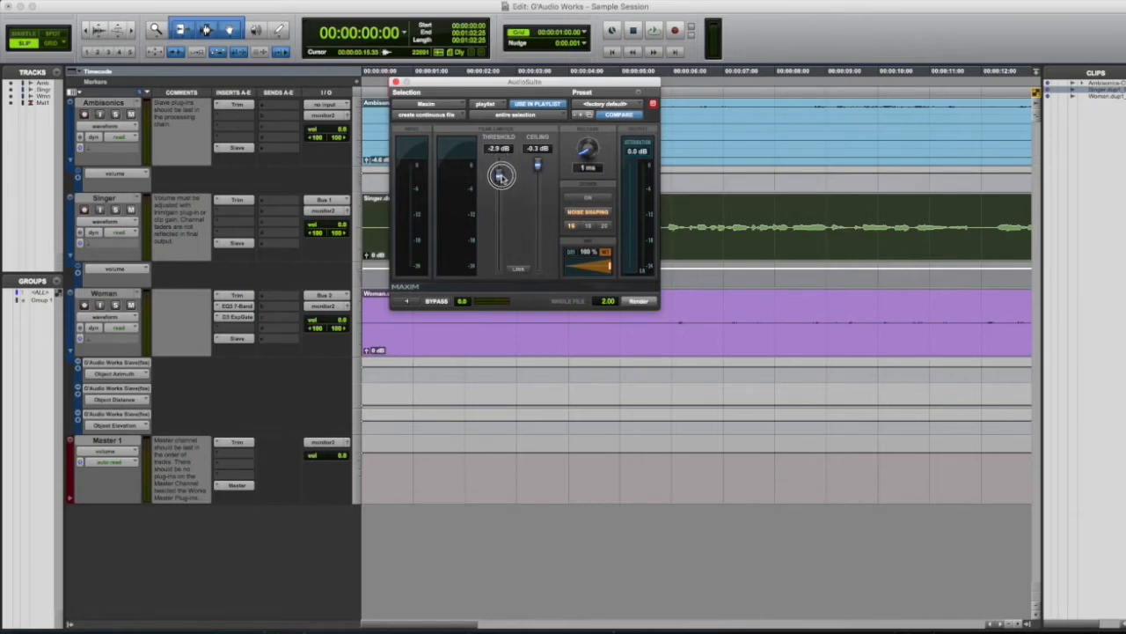
# - Lower Maxim's threshold, compare bypassed against processed, then render the limiting
pyautogui.moveTo(499, 180); pyautogui.dragTo(500, 174)
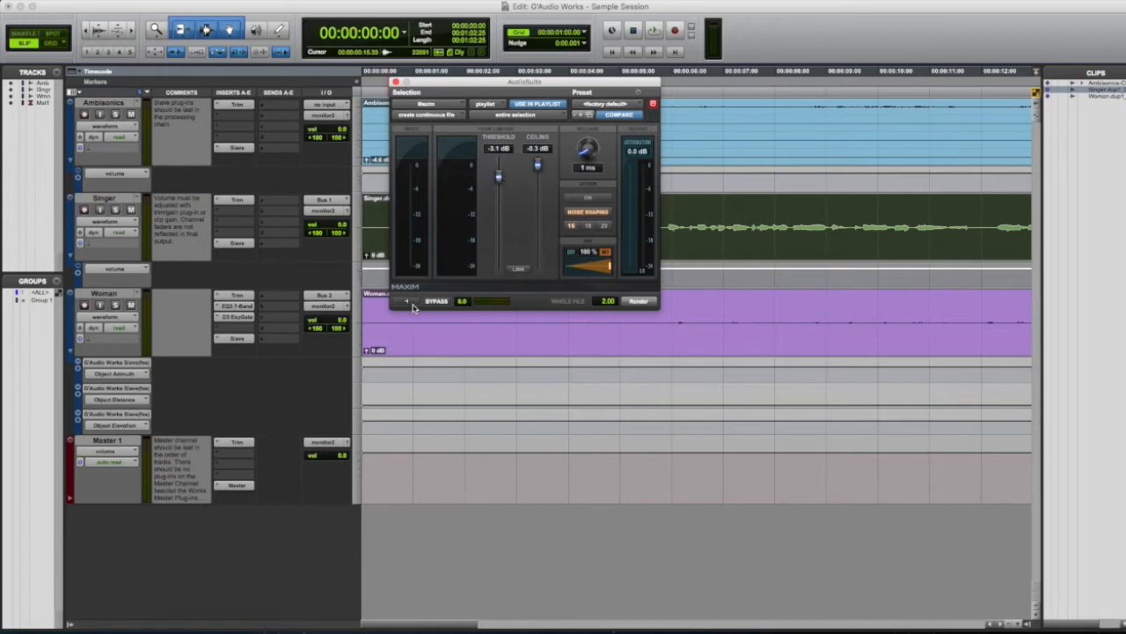
pyautogui.click(405, 301)
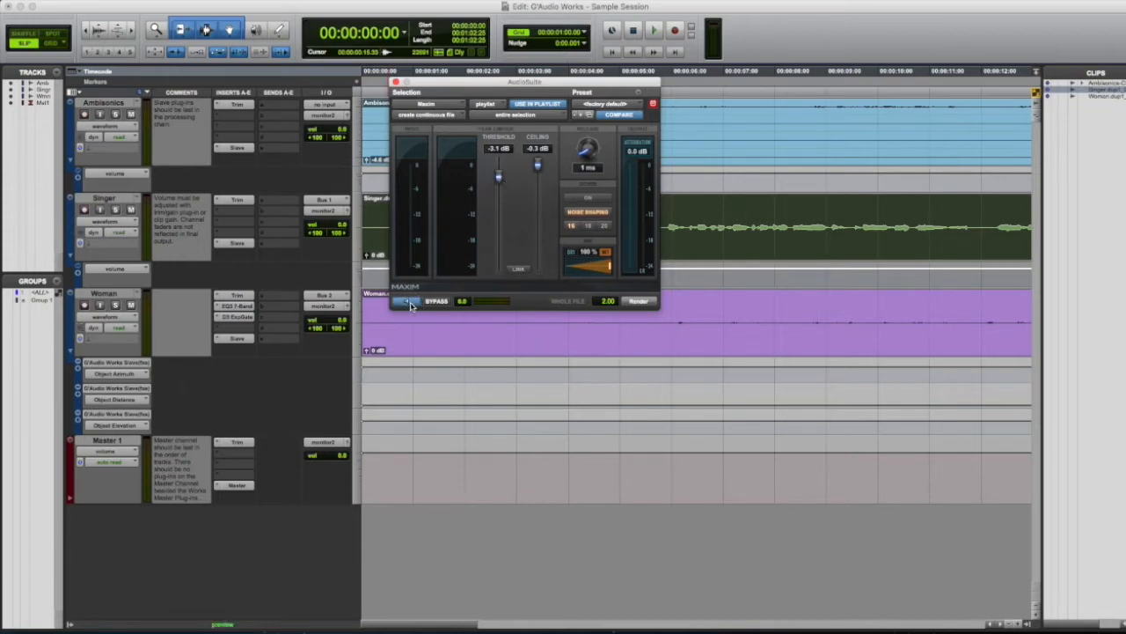
pyautogui.click(405, 301)
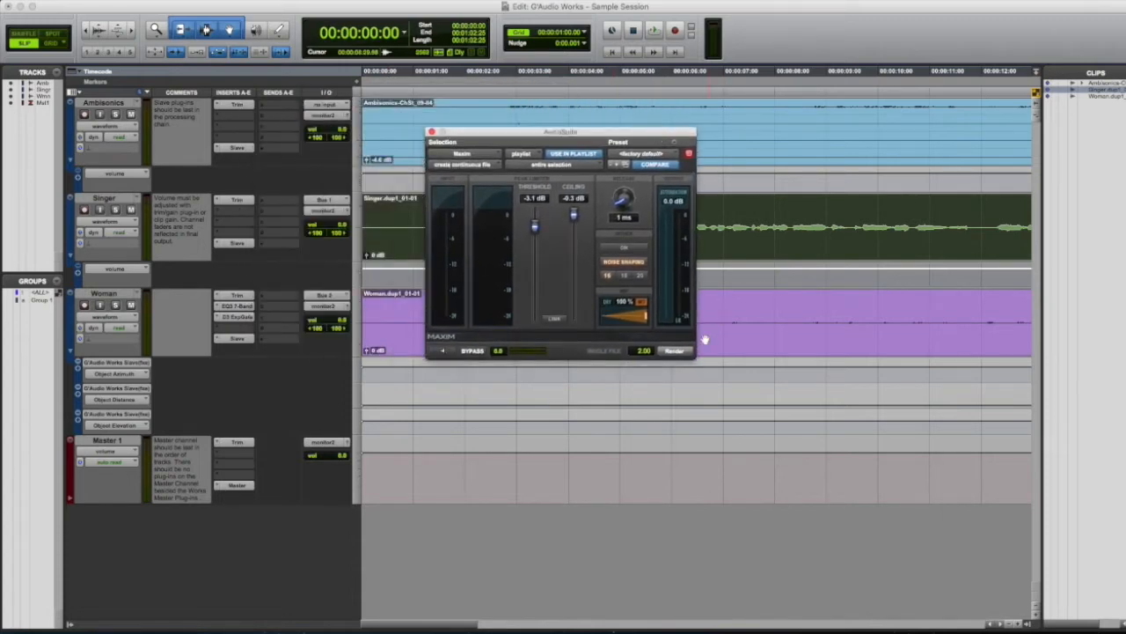
pyautogui.click(675, 350)
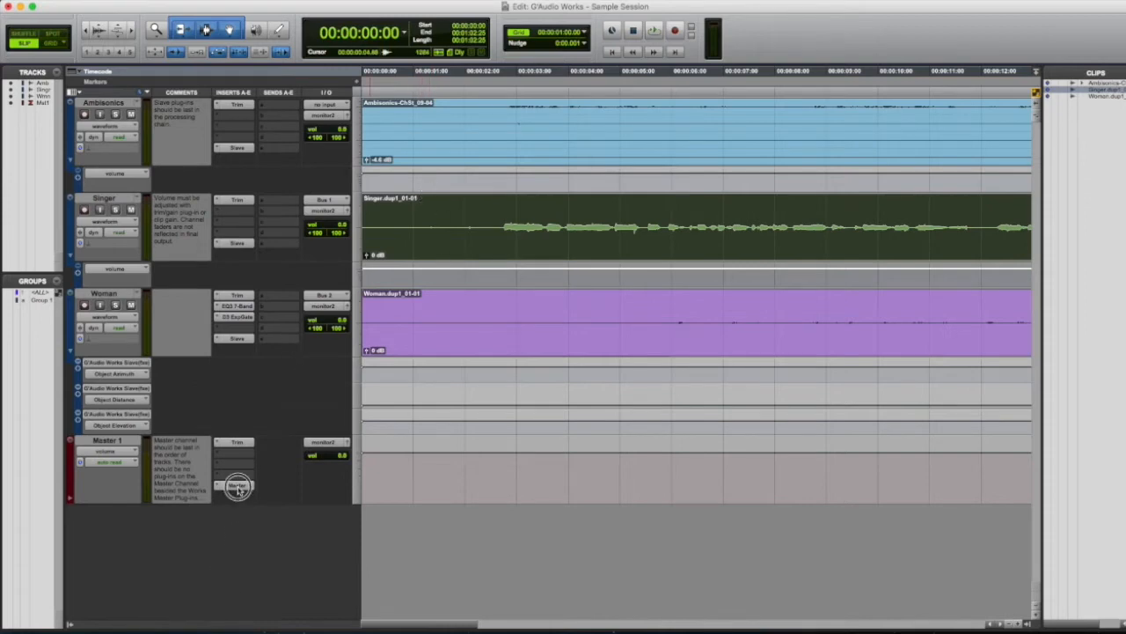
# - Reopen the spatializer on Master 1 and raise the Woman source to a higher elevation
pyautogui.click(236, 486)
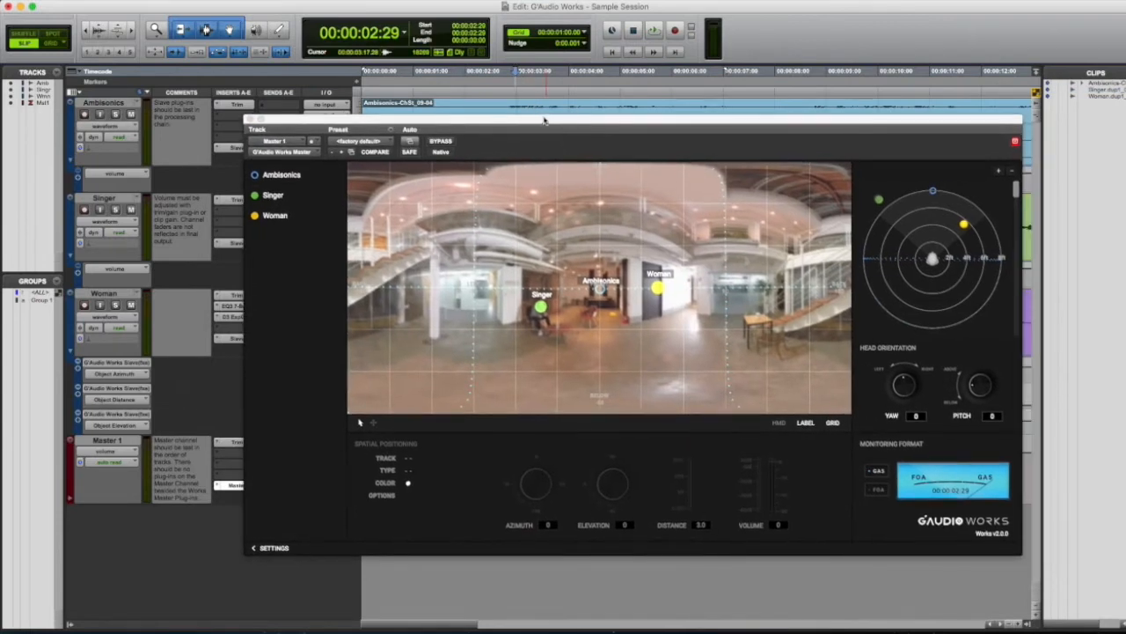
pyautogui.moveTo(644, 120)
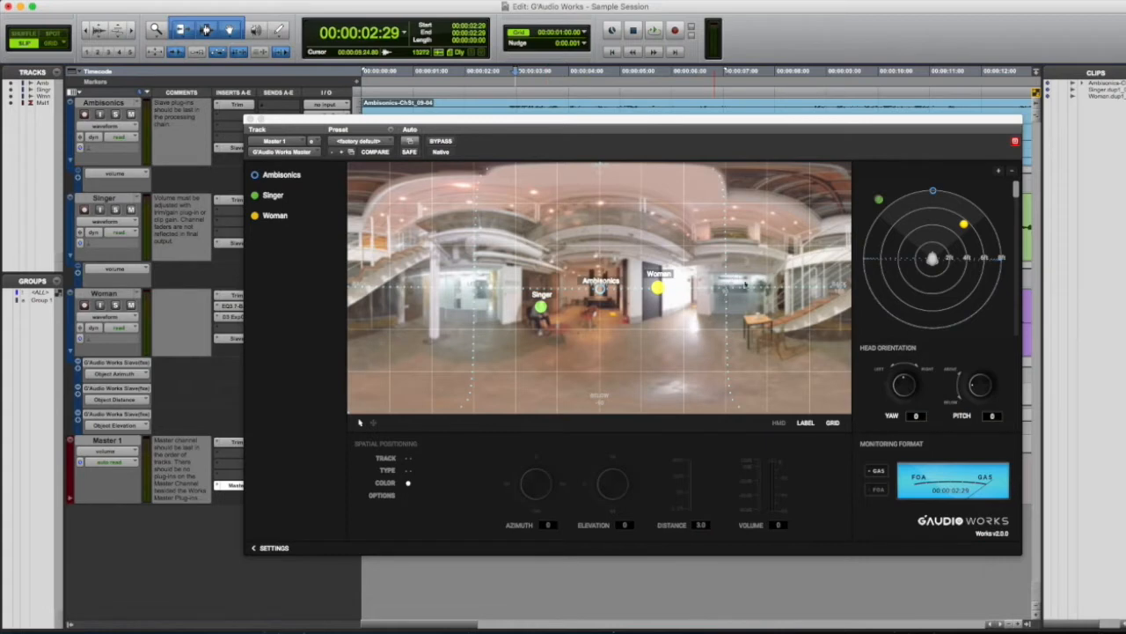
pyautogui.click(542, 306)
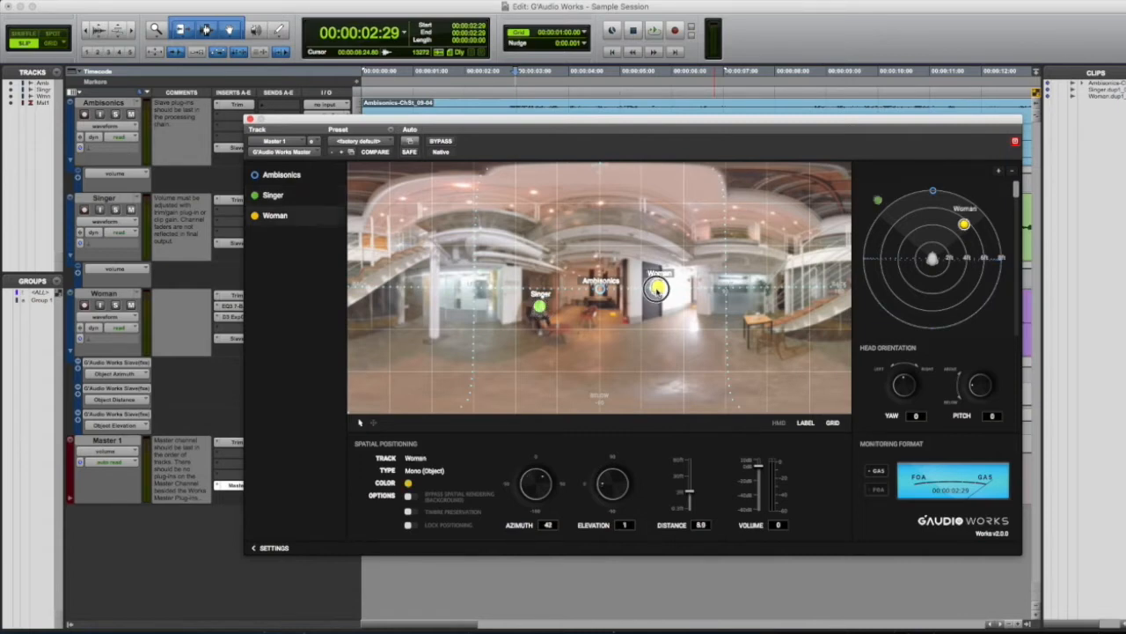
pyautogui.moveTo(655, 288); pyautogui.dragTo(624, 220)
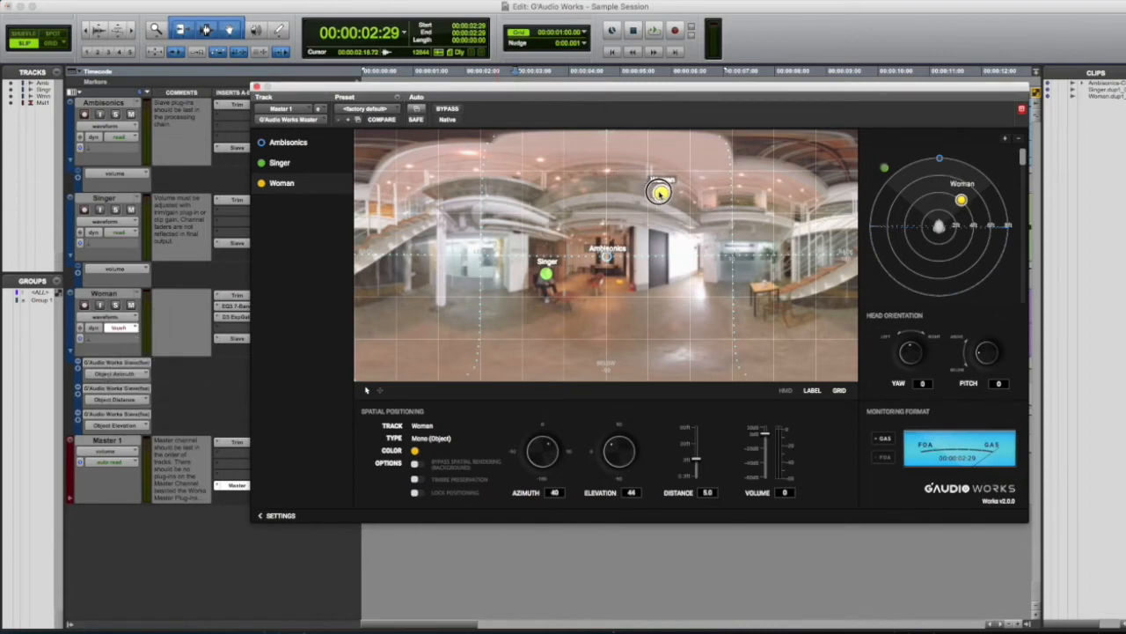
# - Sweep the Woman source around to the right and behind, then settle it front centre below Singer
pyautogui.moveTo(659, 192); pyautogui.dragTo(673, 194)
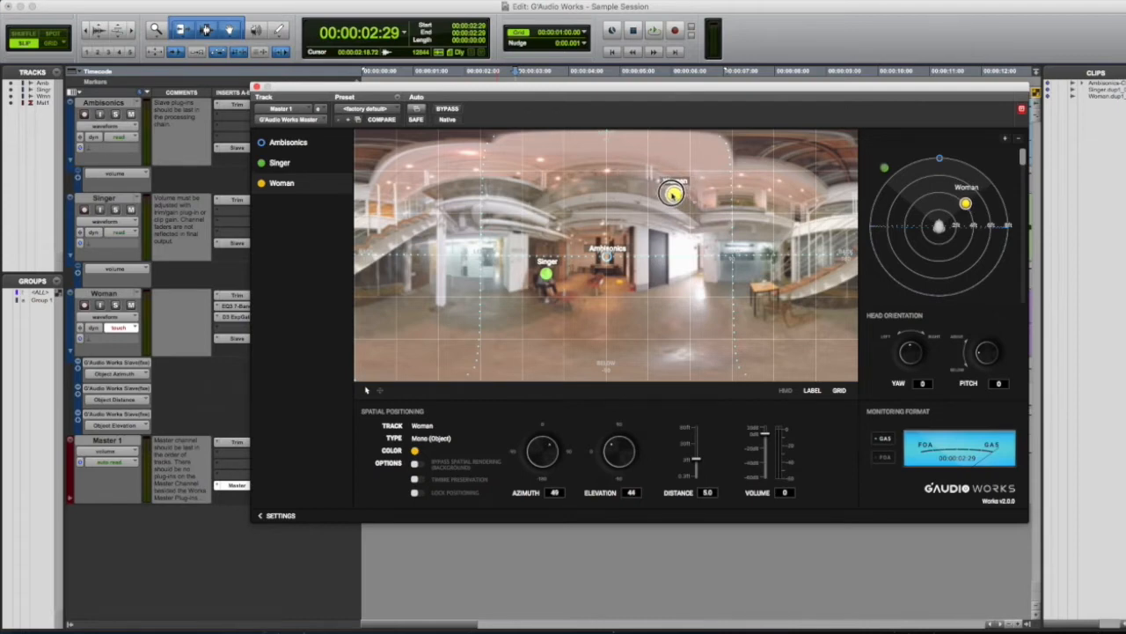
pyautogui.moveTo(672, 193); pyautogui.dragTo(672, 190)
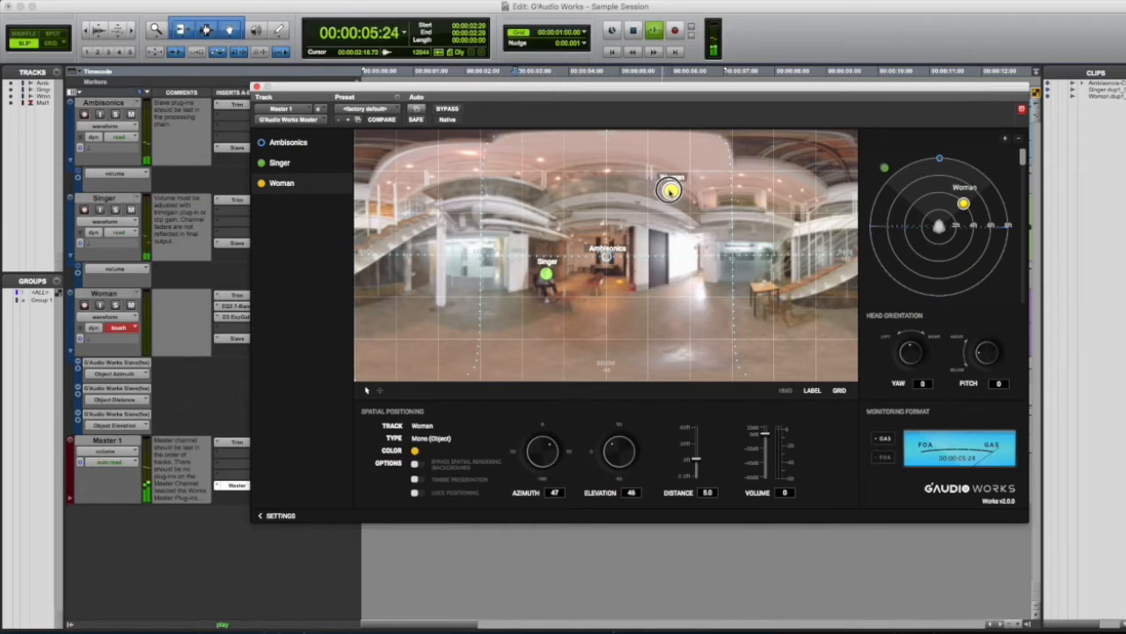
pyautogui.moveTo(669, 191); pyautogui.dragTo(736, 207)
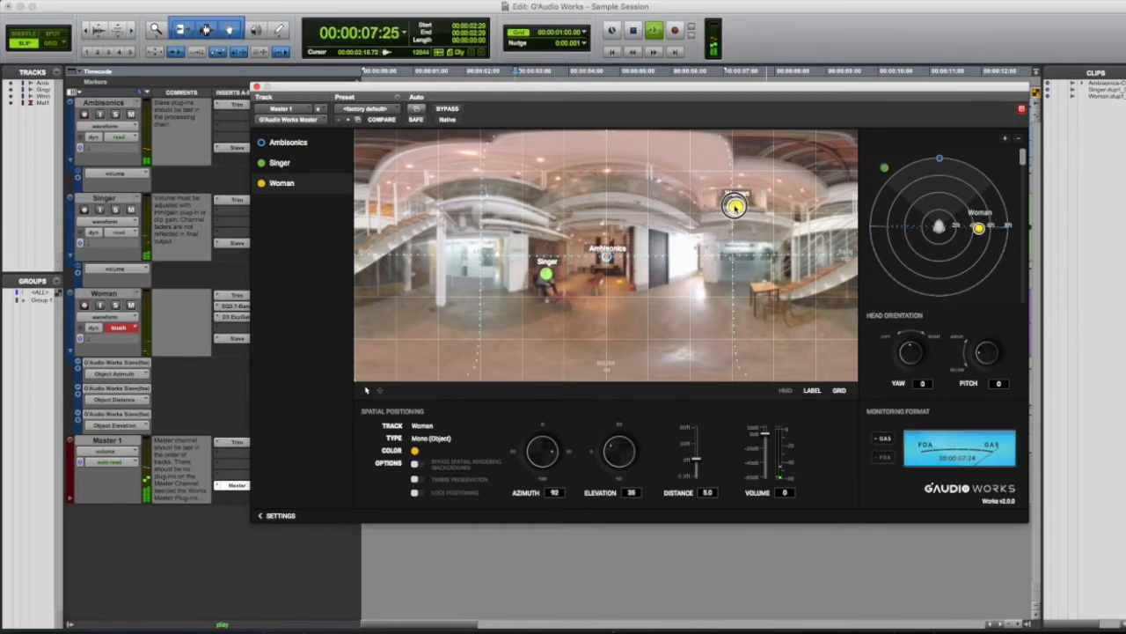
pyautogui.moveTo(736, 208); pyautogui.dragTo(766, 208)
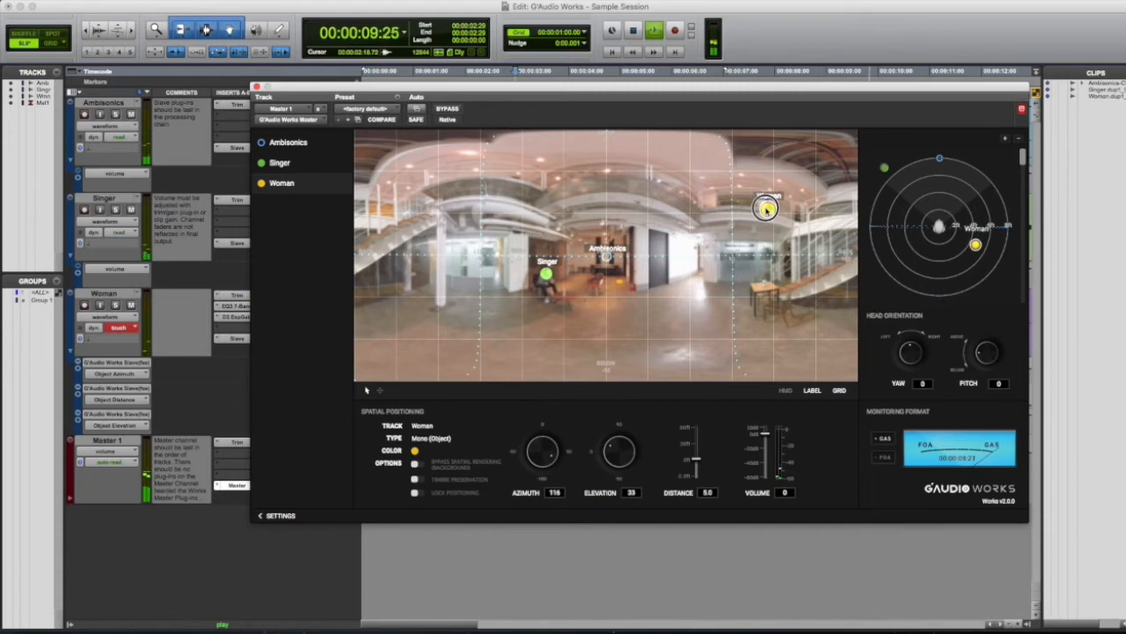
pyautogui.moveTo(765, 209); pyautogui.dragTo(795, 218)
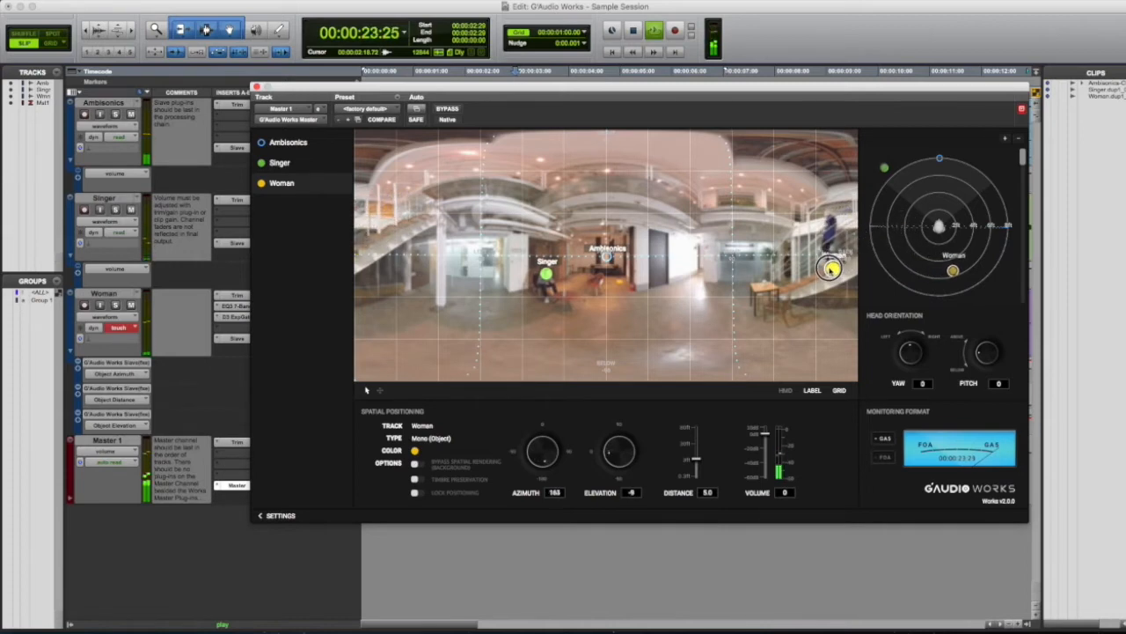
pyautogui.moveTo(830, 268); pyautogui.dragTo(794, 283)
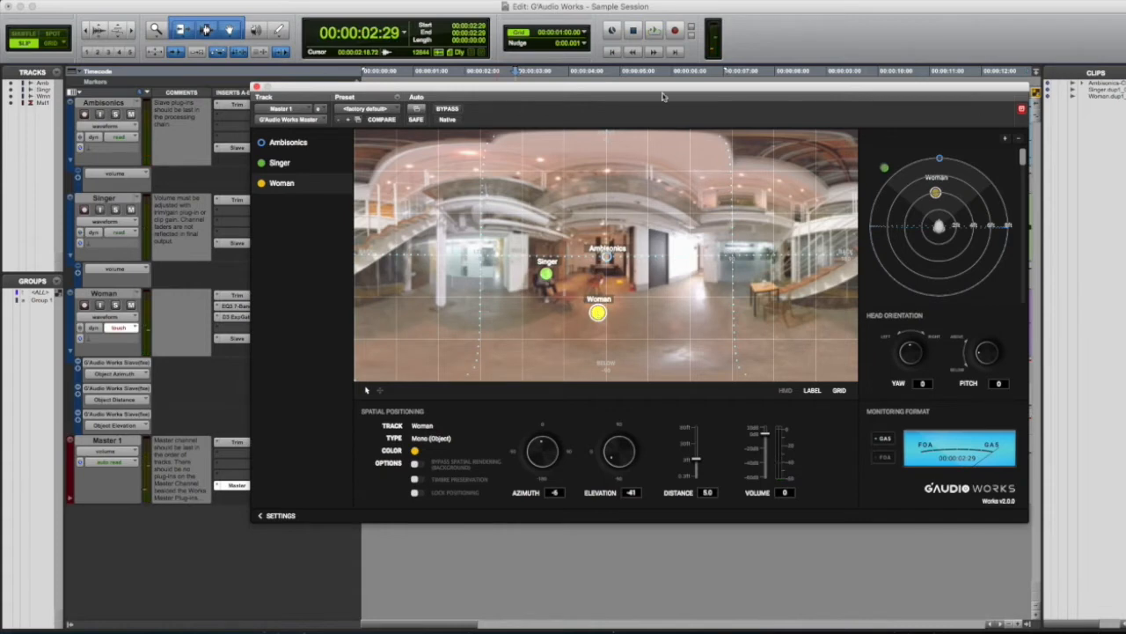
pyautogui.moveTo(581, 97)
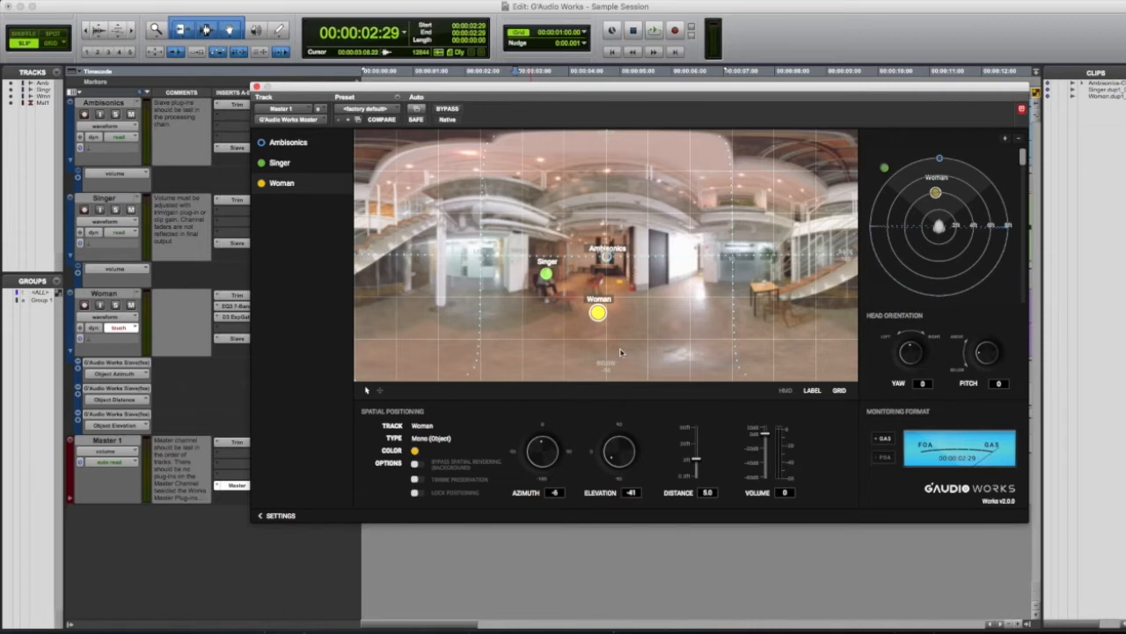
pyautogui.moveTo(542, 285)
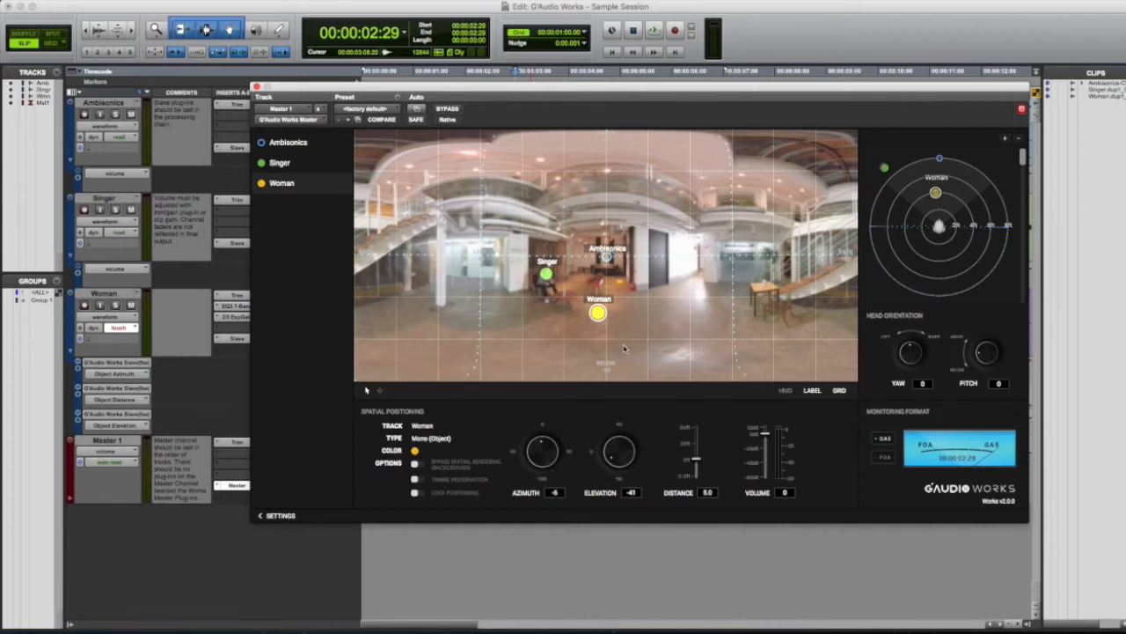
pyautogui.moveTo(608, 219)
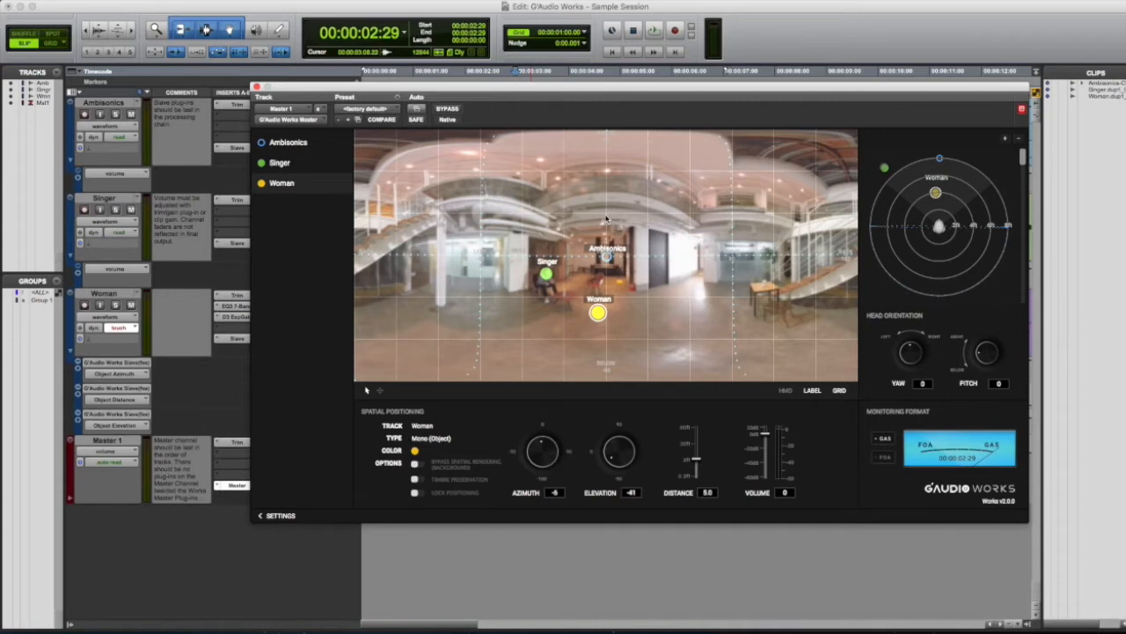
pyautogui.moveTo(632, 225)
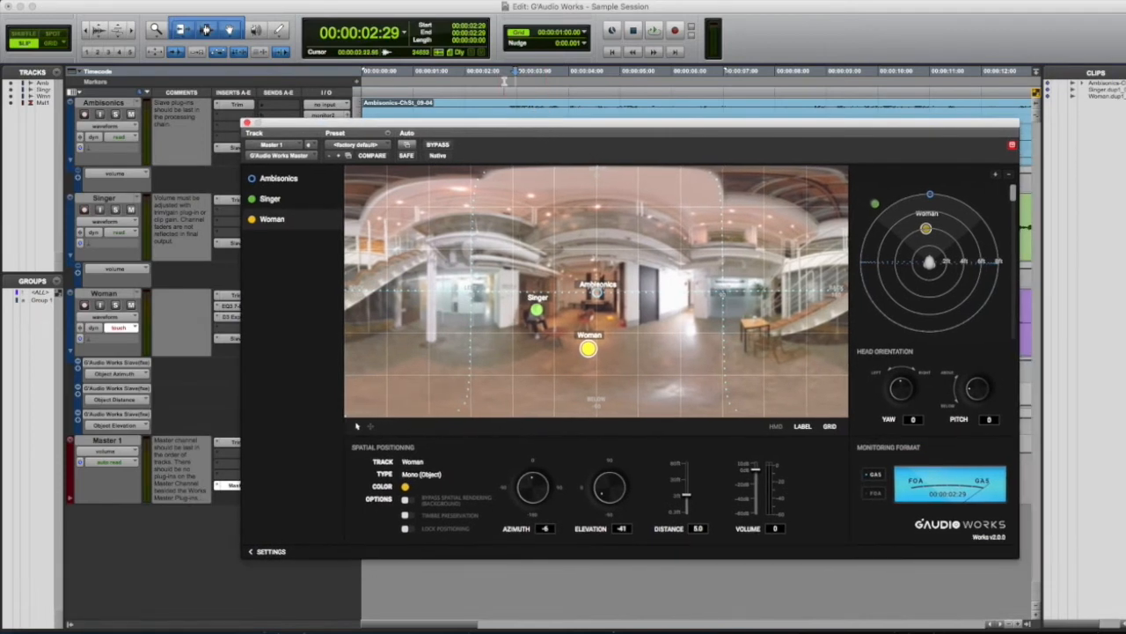
pyautogui.click(655, 30)
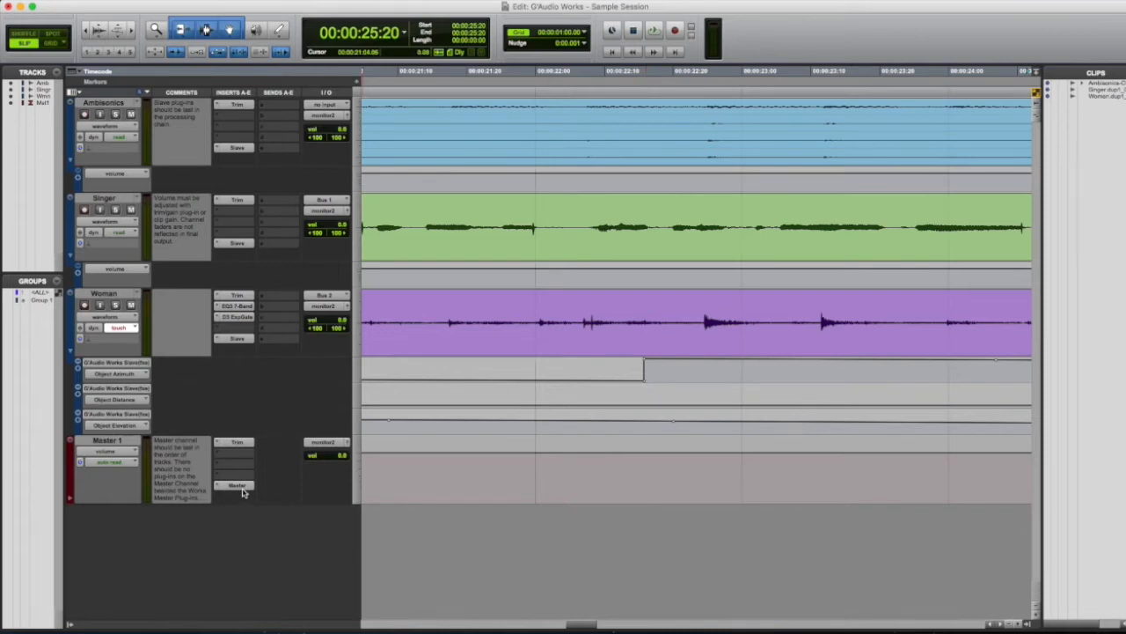
# - Open the G'Audio Works Master insert on Master 1 and centre its window
pyautogui.click(236, 485)
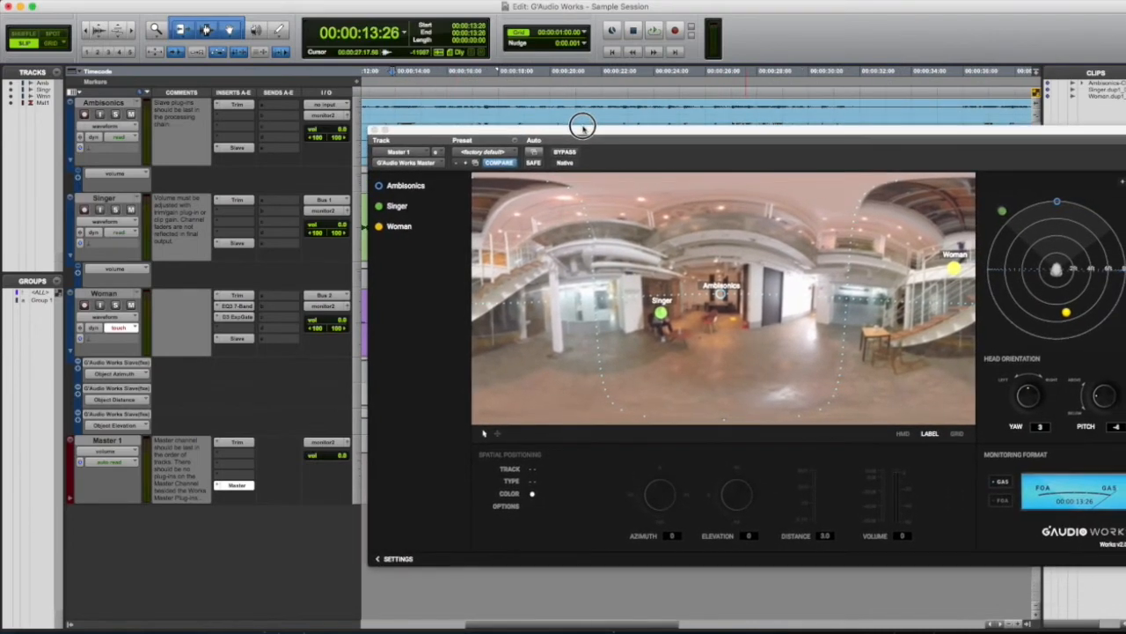
pyautogui.click(654, 31)
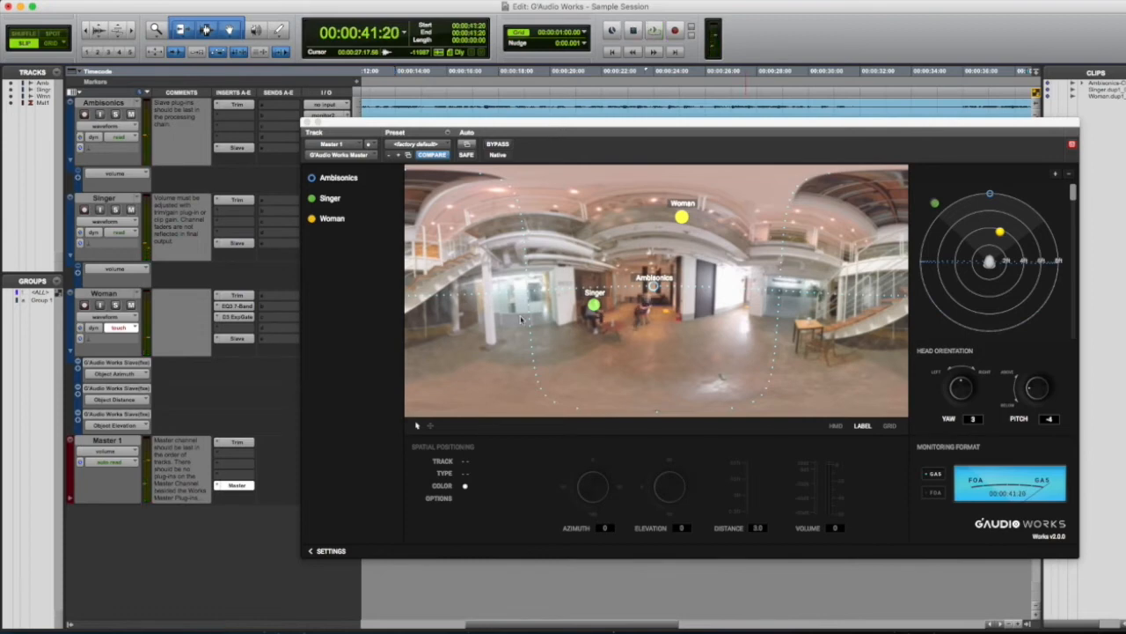
# - Select Singer and turn the HMD head orientation so Singer and Ambisonics sit ahead
pyautogui.click(331, 197)
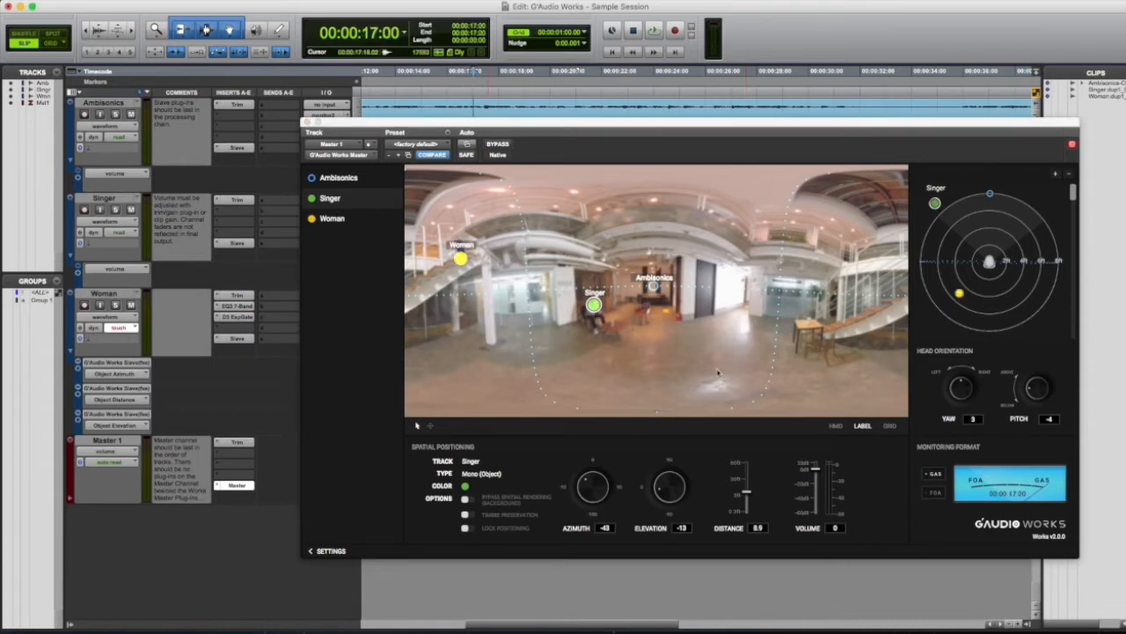
pyautogui.moveTo(746, 490); pyautogui.dragTo(747, 494)
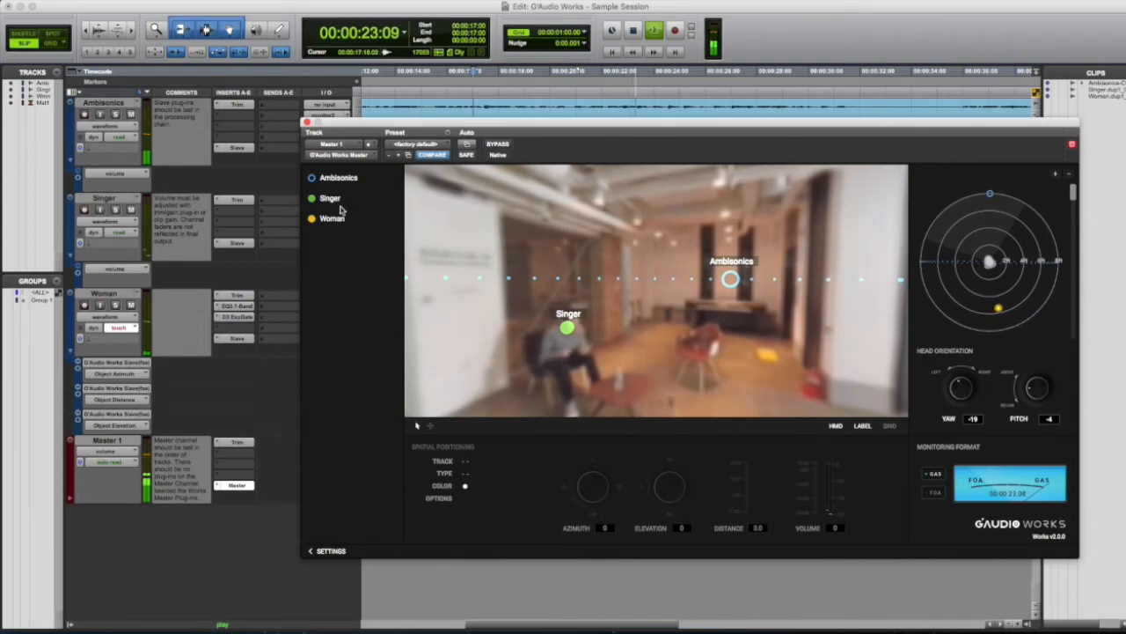
pyautogui.click(330, 197)
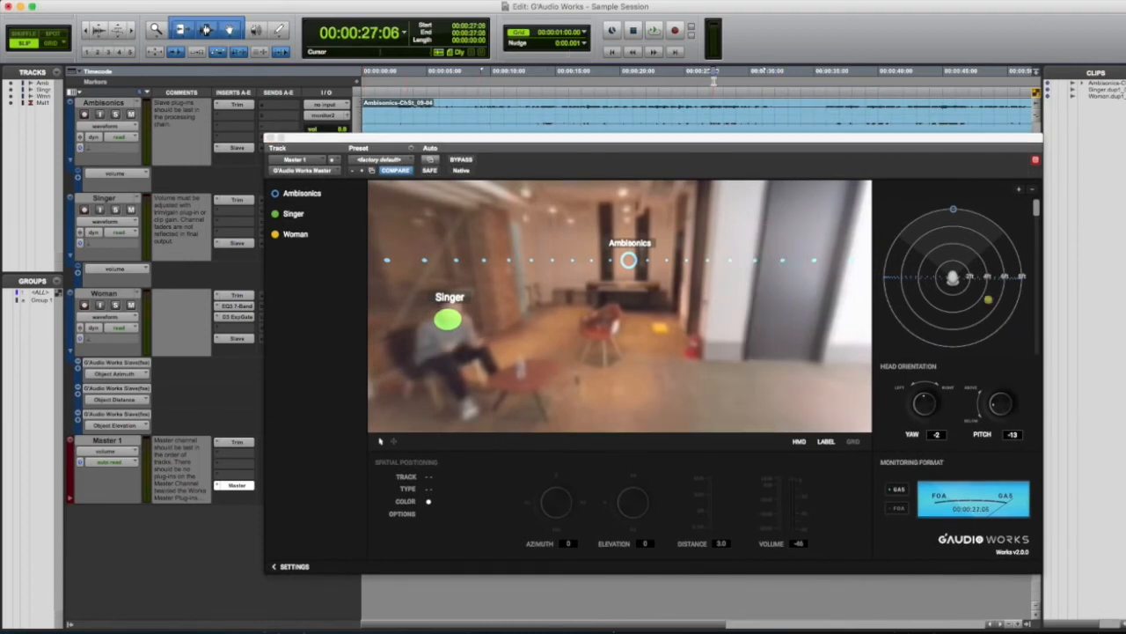
# - Exit the HMD view to the full 360° panorama and select the Woman source's spatial settings
pyautogui.click(799, 440)
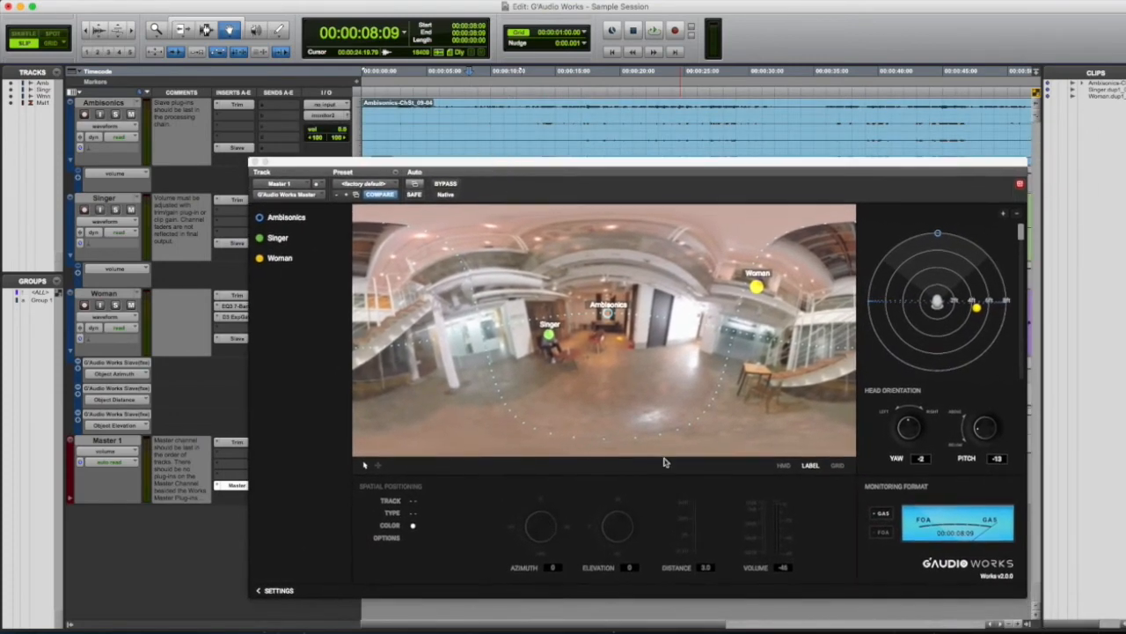
pyautogui.click(278, 257)
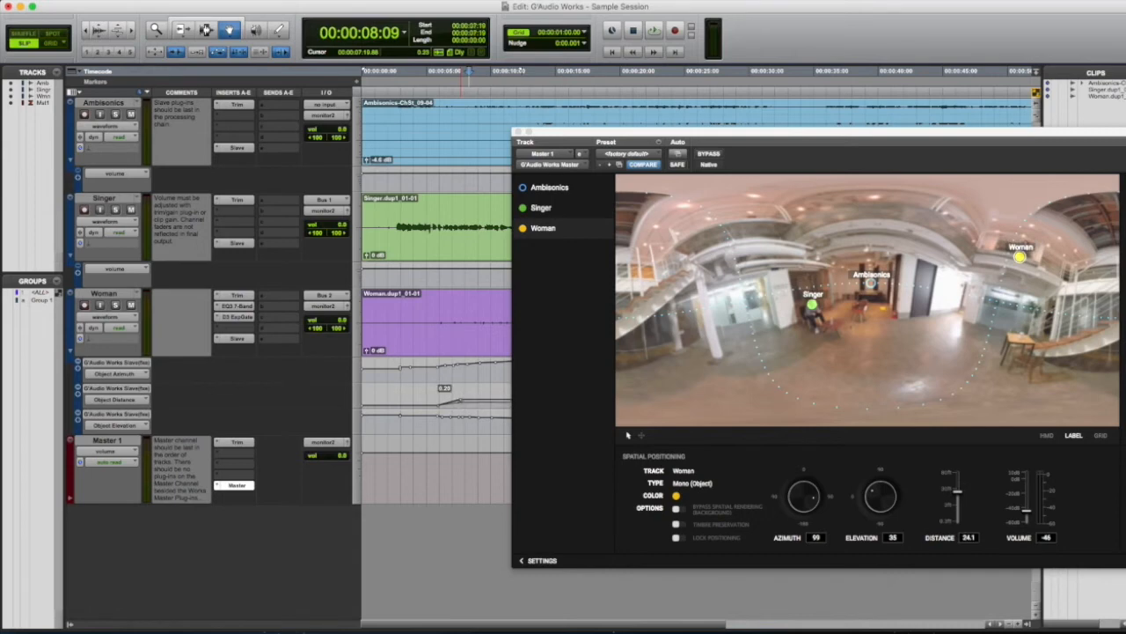
# - Drag the Woman source in the 360° view to reduce its distance and azimuth toward the front
pyautogui.moveTo(954, 490); pyautogui.dragTo(954, 501)
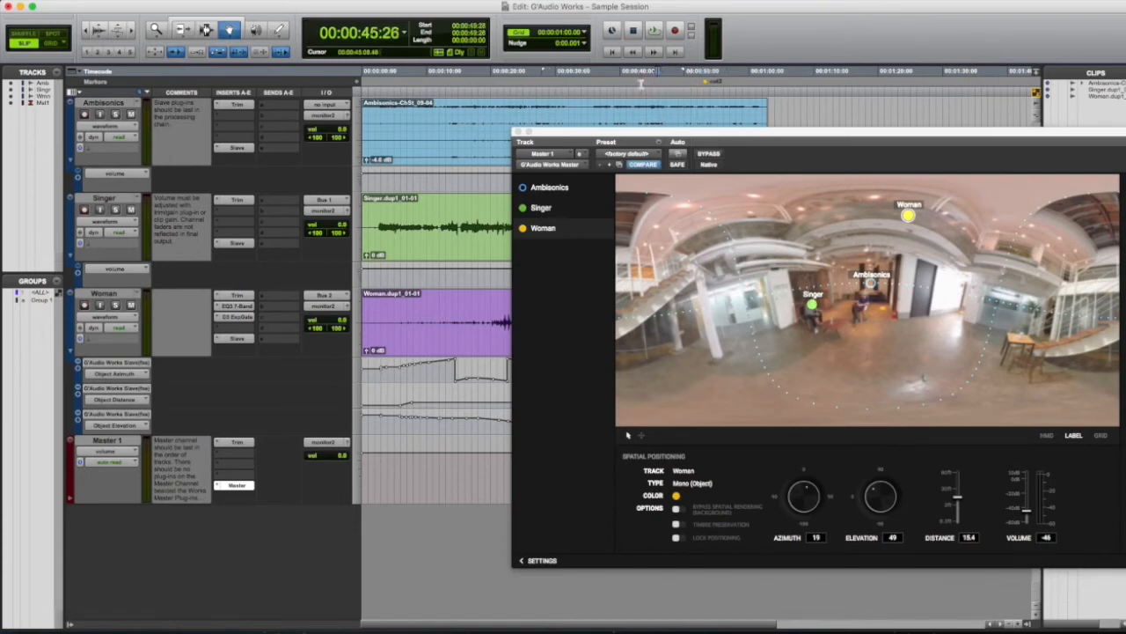
pyautogui.moveTo(908, 215); pyautogui.dragTo(866, 339)
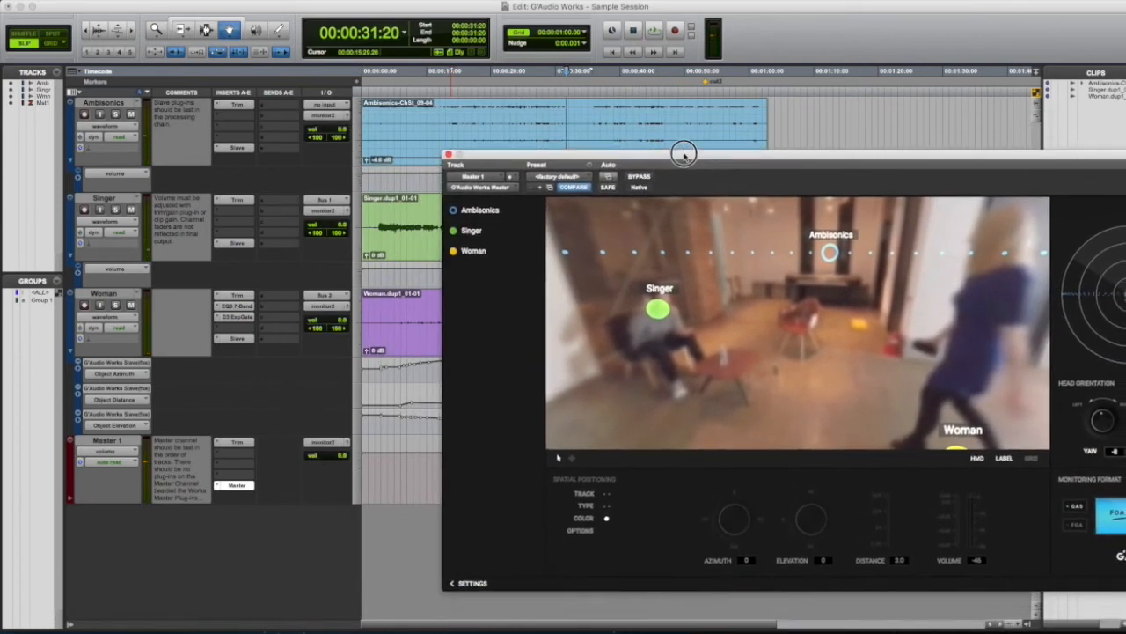
# - Reveal the G'Audio Works Master window with Ambisonics, Singer and Woman over the 360° scene
pyautogui.moveTo(685, 155); pyautogui.dragTo(560, 99)
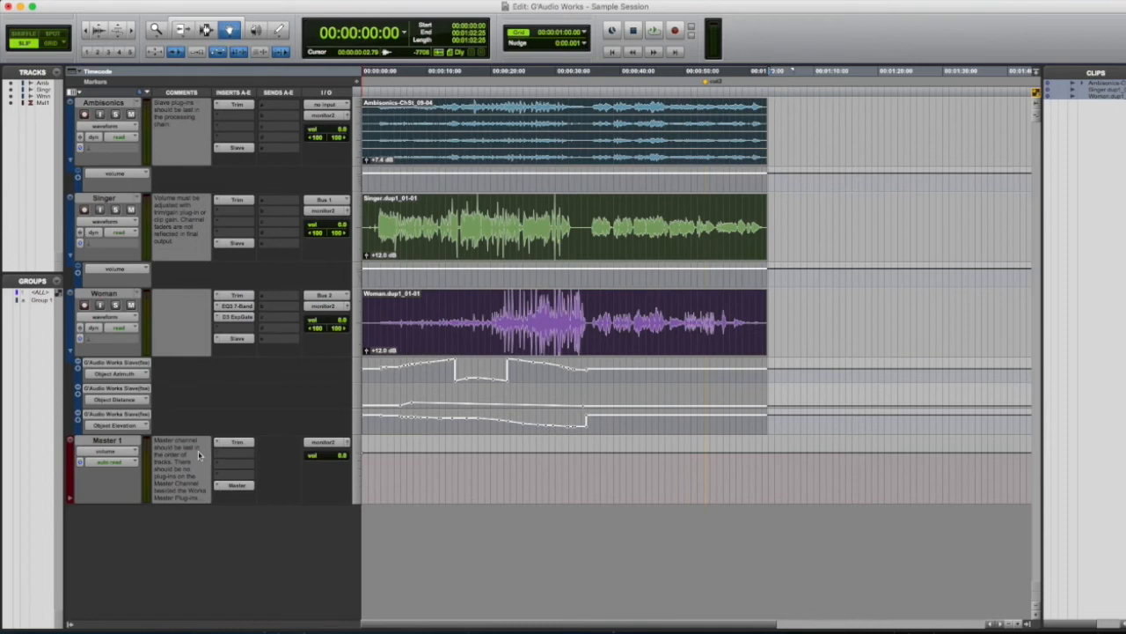
pyautogui.moveTo(190, 447)
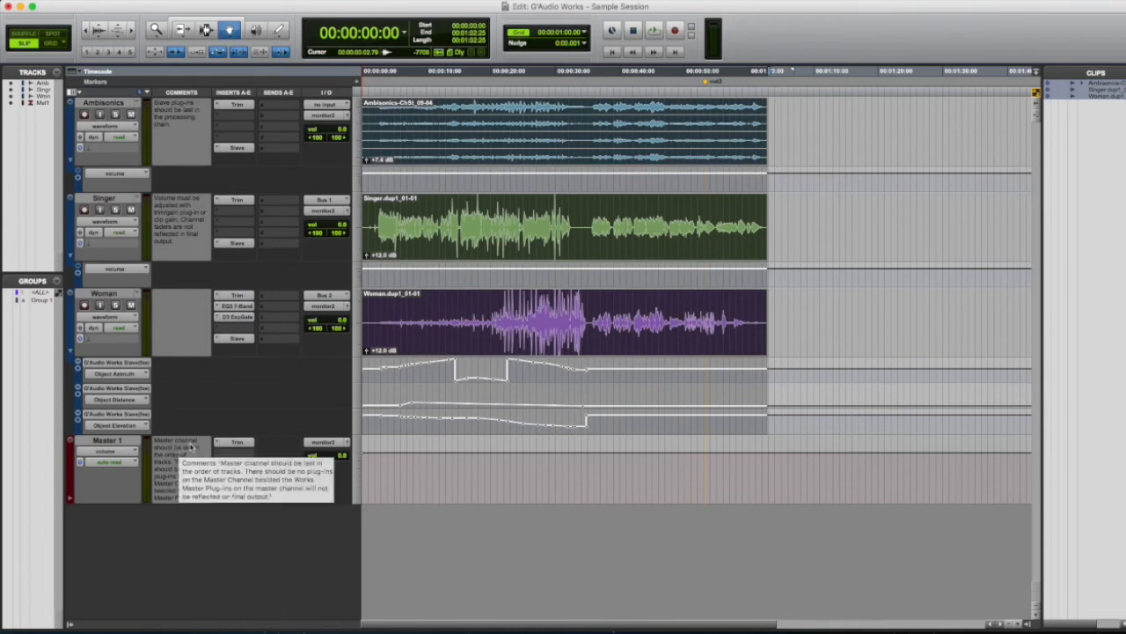
pyautogui.moveTo(330, 126)
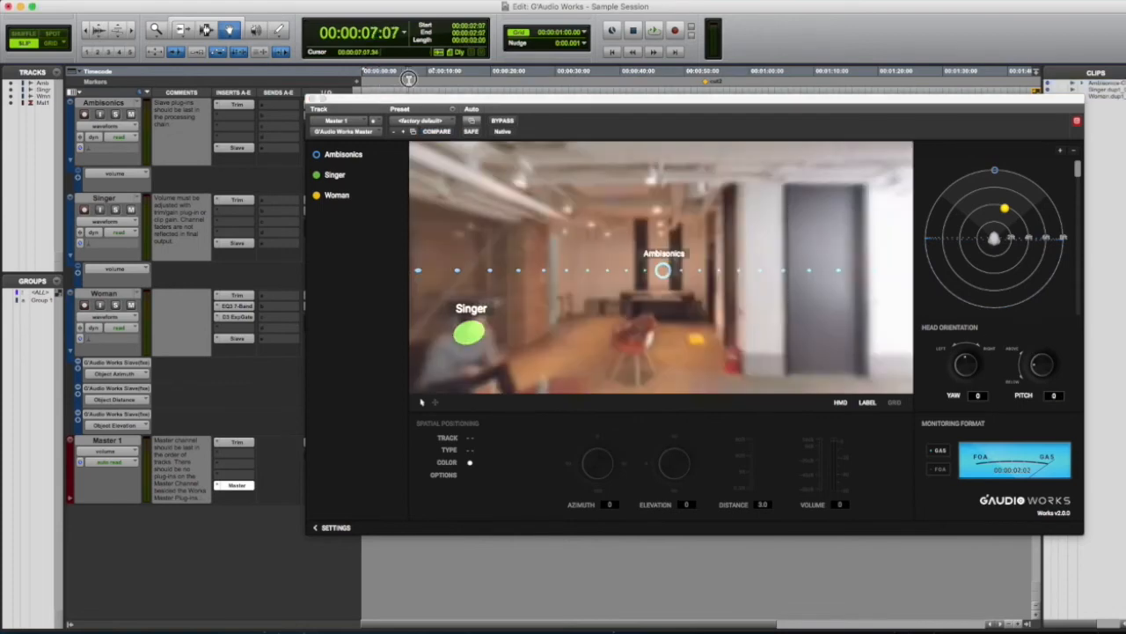
# - Rotate the head orientation until Singer, Ambisonics and Woman markers are all in view
pyautogui.click(655, 32)
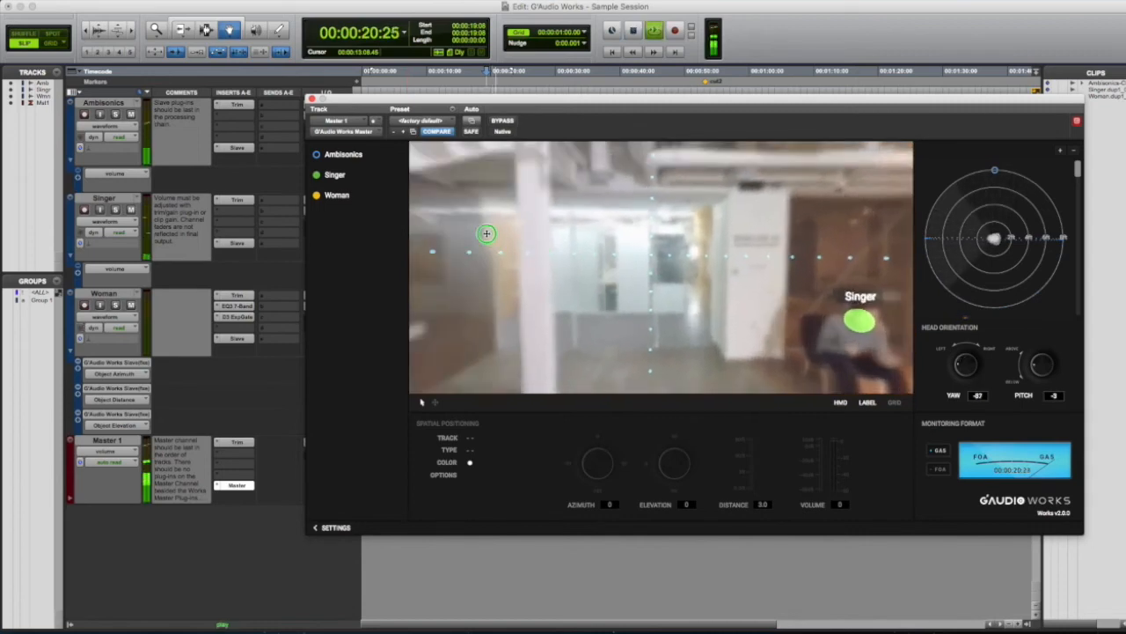
pyautogui.click(655, 32)
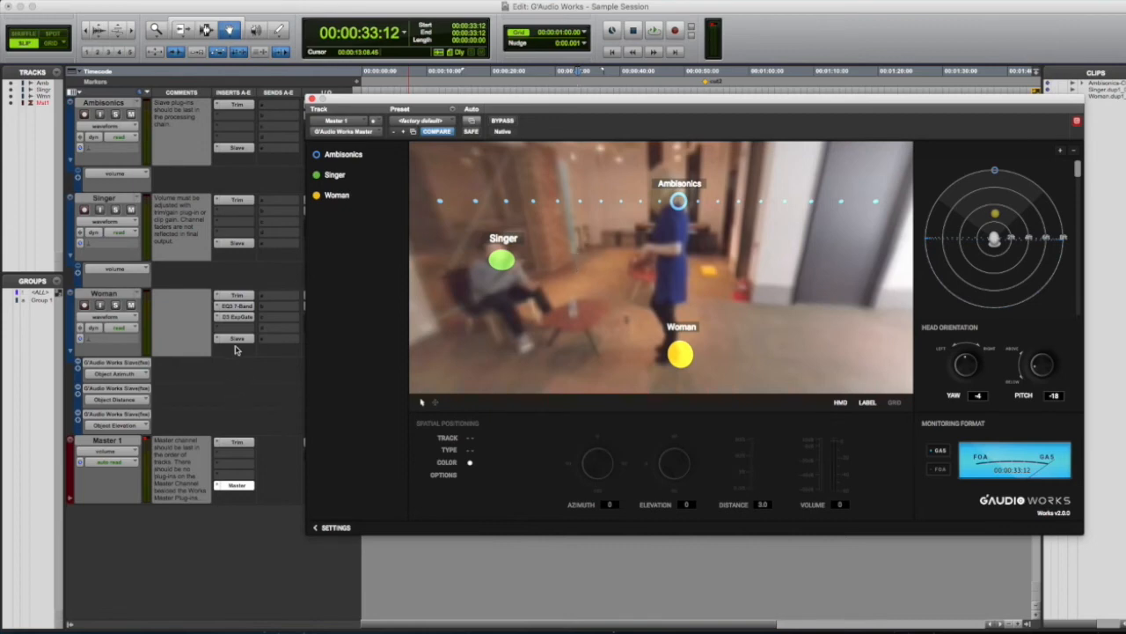
# - Insert Maxim (mono) from the Dynamics plug-ins on the Woman track's empty insert slot
pyautogui.click(238, 338)
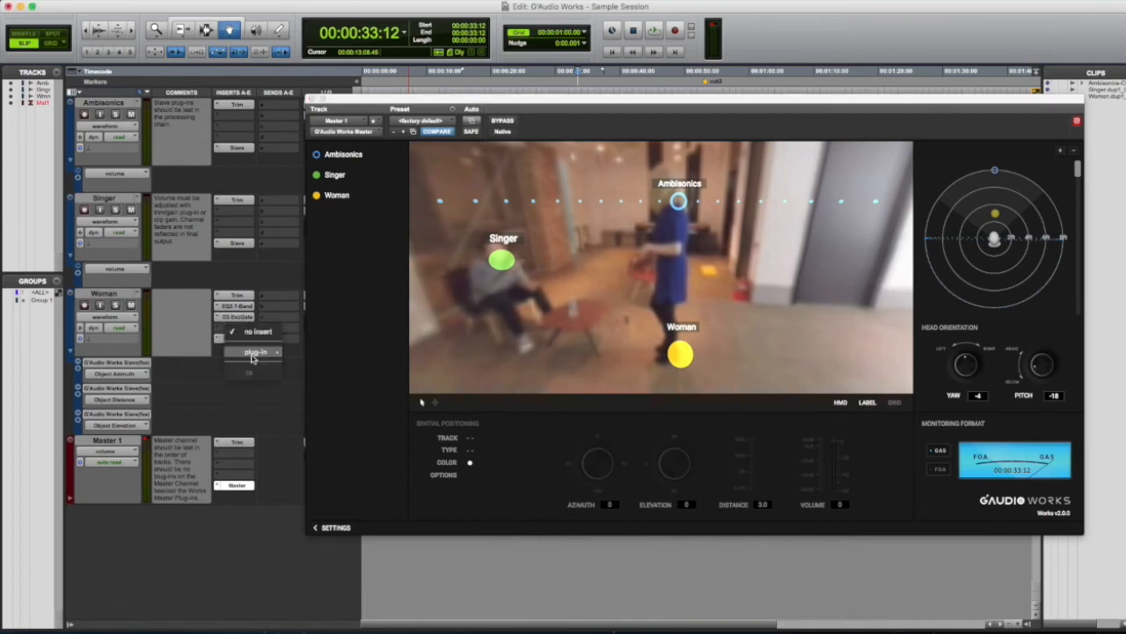
pyautogui.click(255, 352)
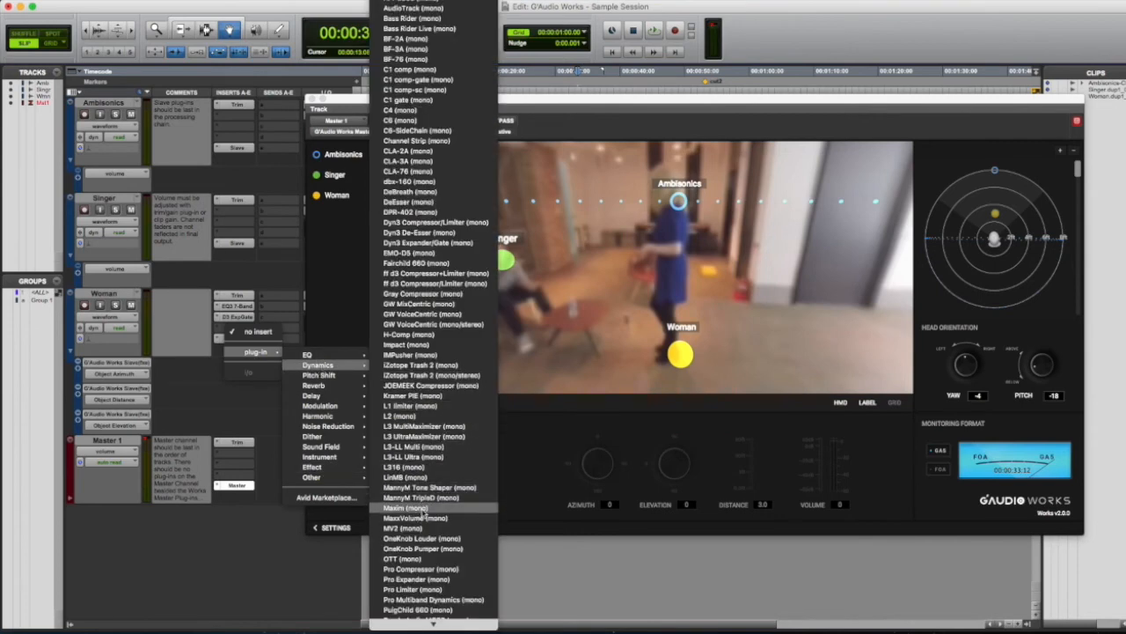
pyautogui.click(404, 506)
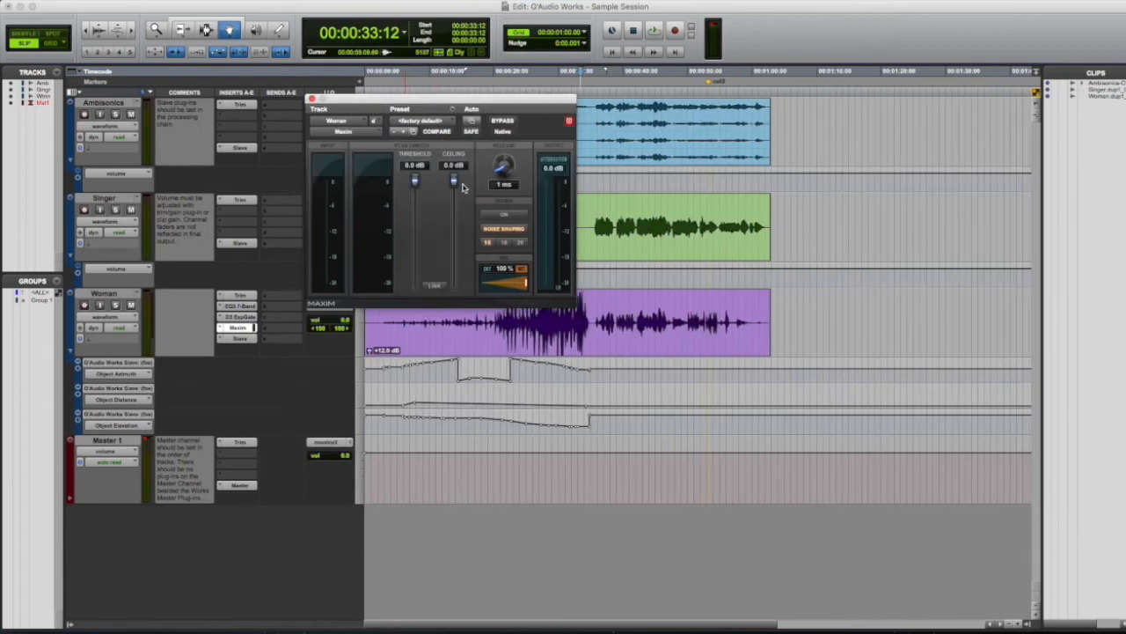
# - Pull the Maxim Ceiling slightly below 0 dB so the Woman track's peaks stop clipping
pyautogui.moveTo(454, 182); pyautogui.dragTo(454, 186)
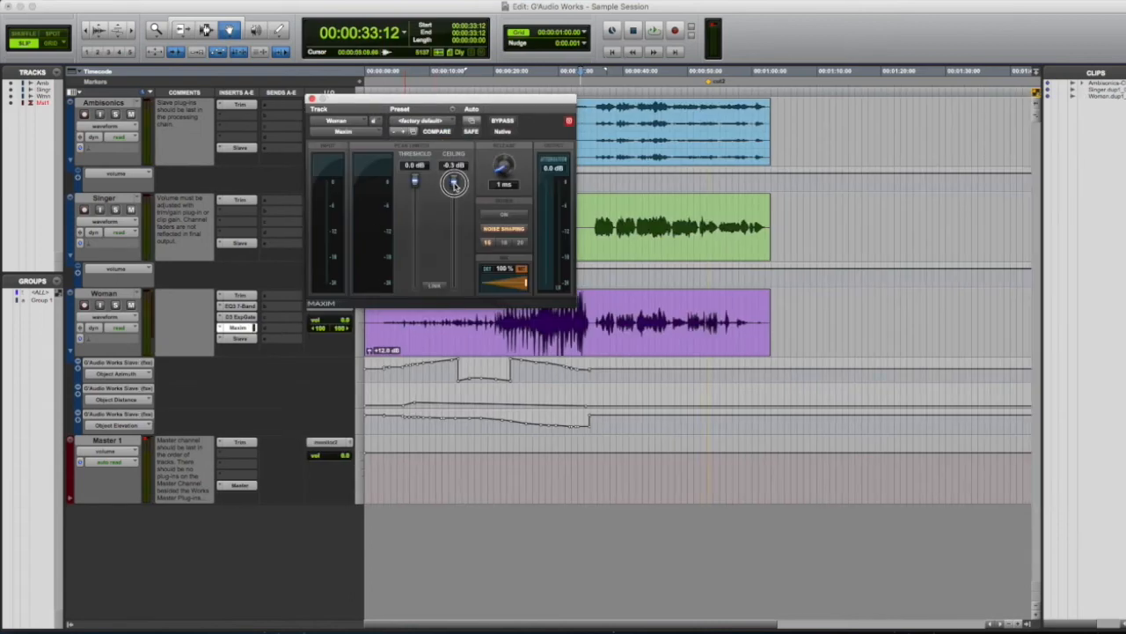
pyautogui.moveTo(454, 183); pyautogui.dragTo(452, 187)
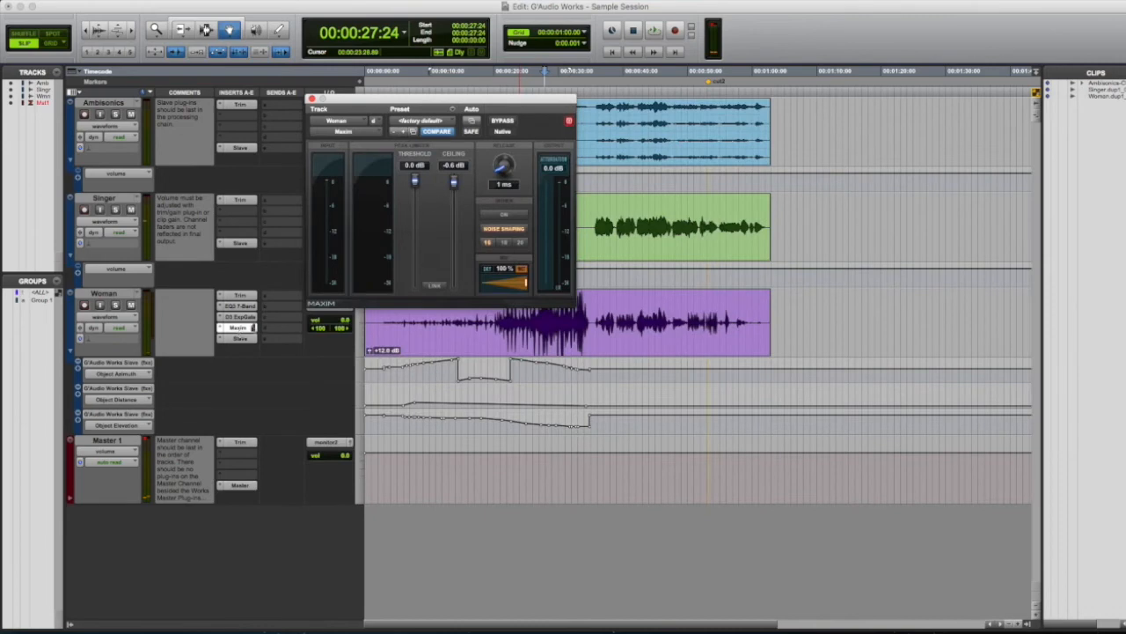
pyautogui.moveTo(454, 185); pyautogui.dragTo(451, 190)
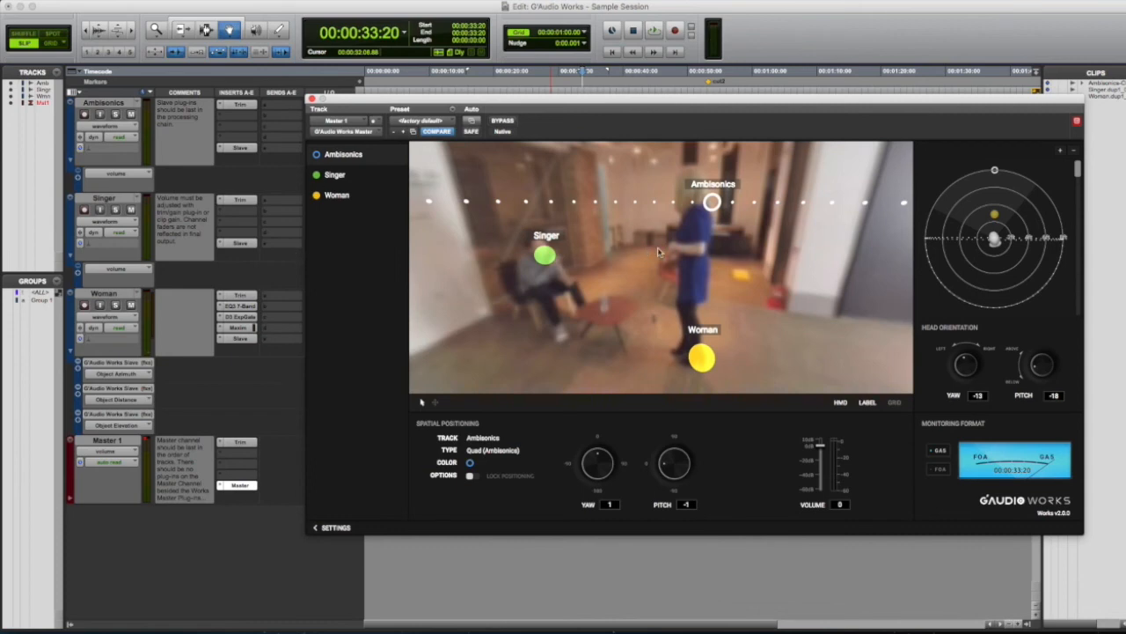
pyautogui.moveTo(175, 246)
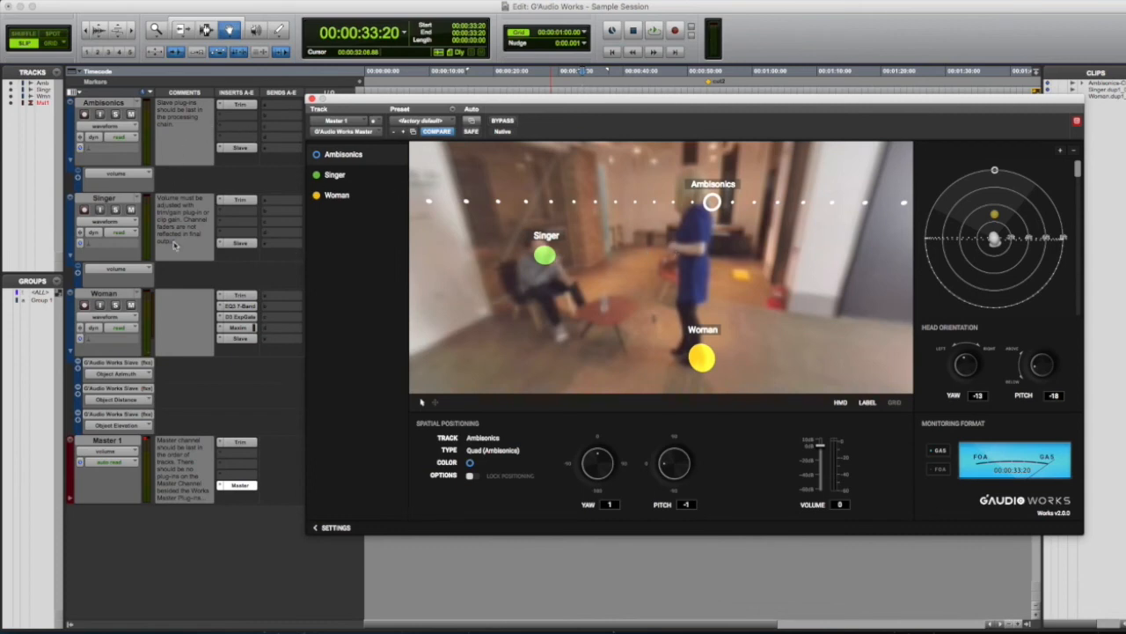
pyautogui.moveTo(440, 338)
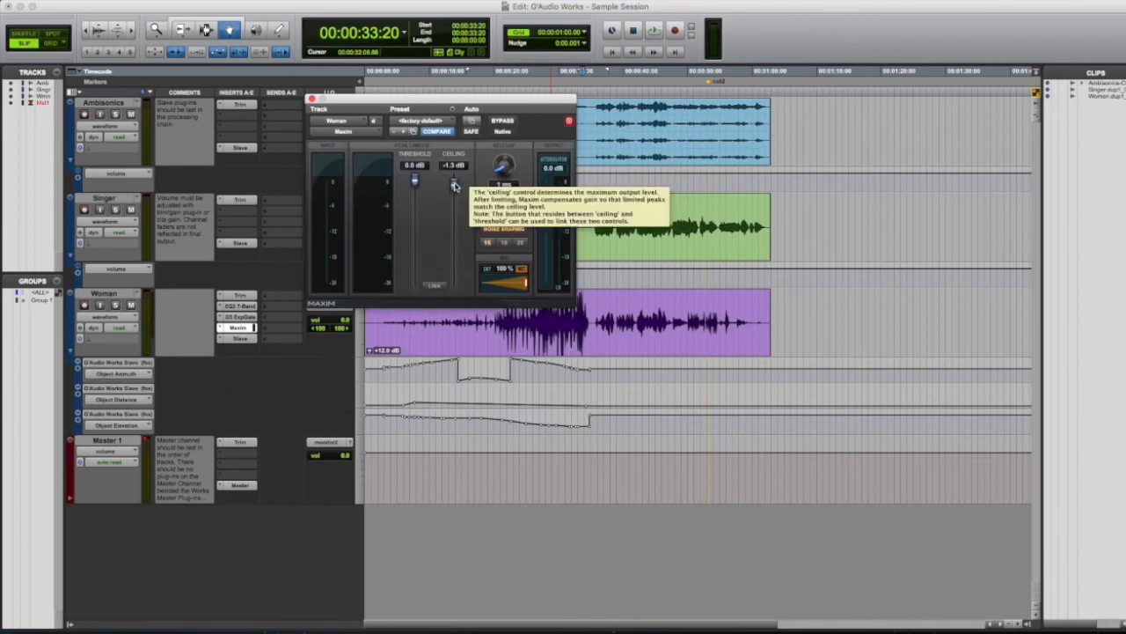
pyautogui.moveTo(296, 95)
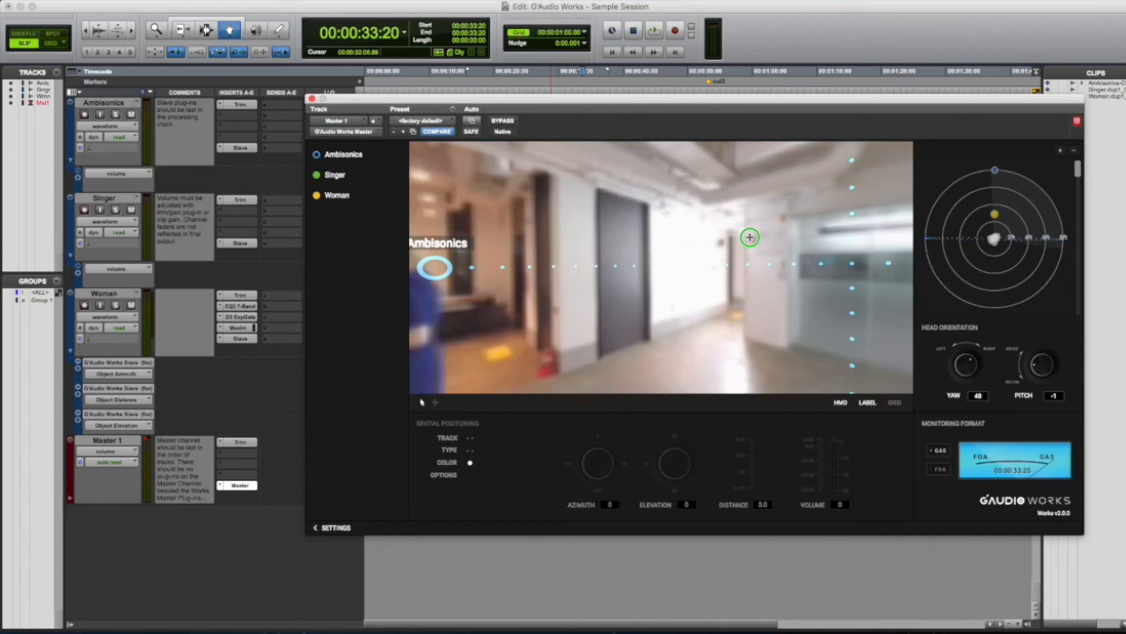
# - Turn the 360° room view and bring the master scene back facing the two seated people
pyautogui.moveTo(750, 238); pyautogui.dragTo(553, 259)
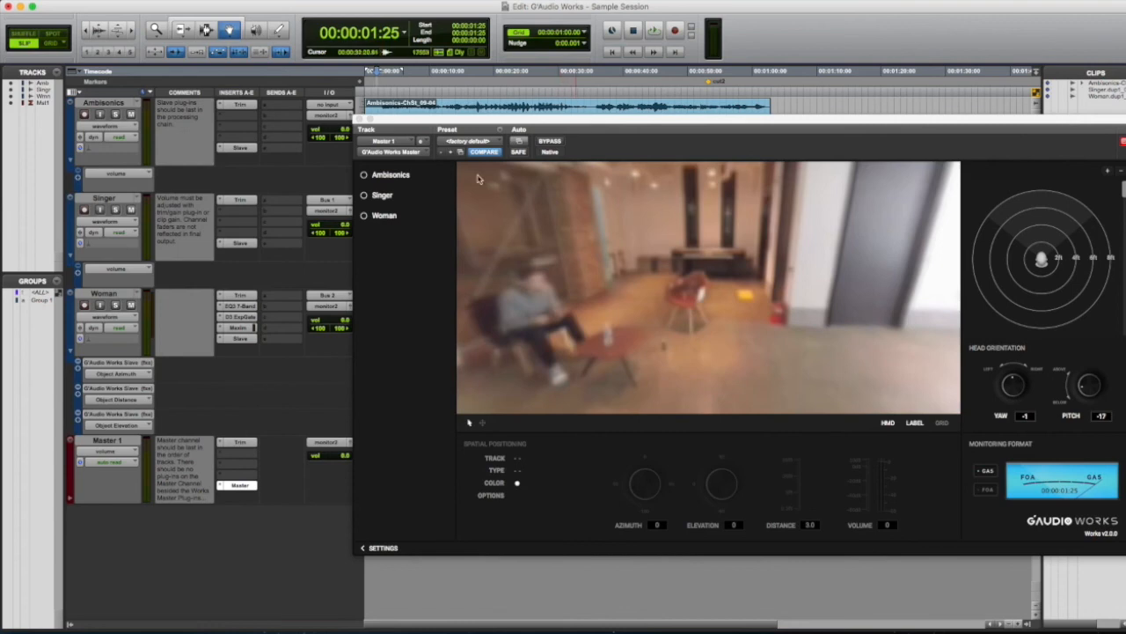
pyautogui.moveTo(680, 271)
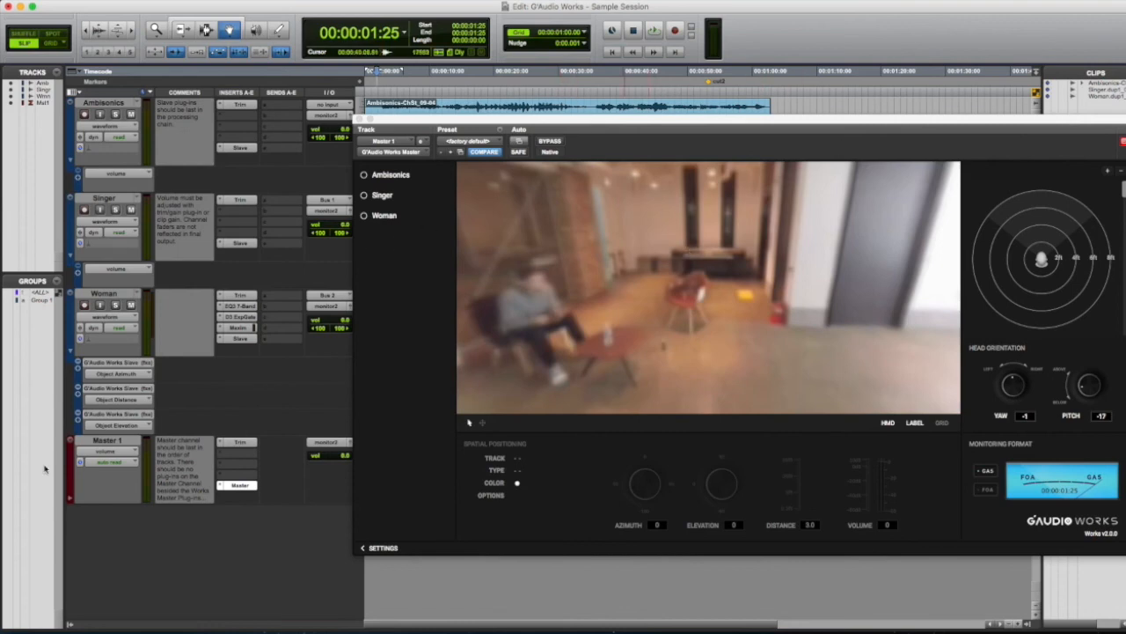
pyautogui.click(655, 32)
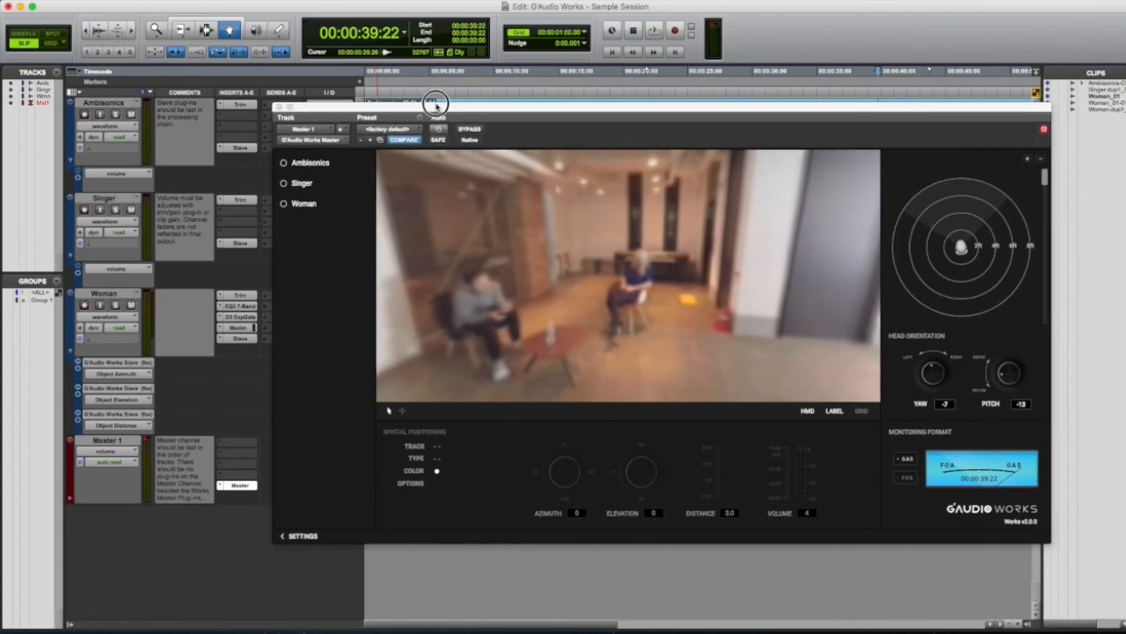
# - Insert a reverb plug-in on the Singer track's empty insert slot
pyautogui.click(255, 257)
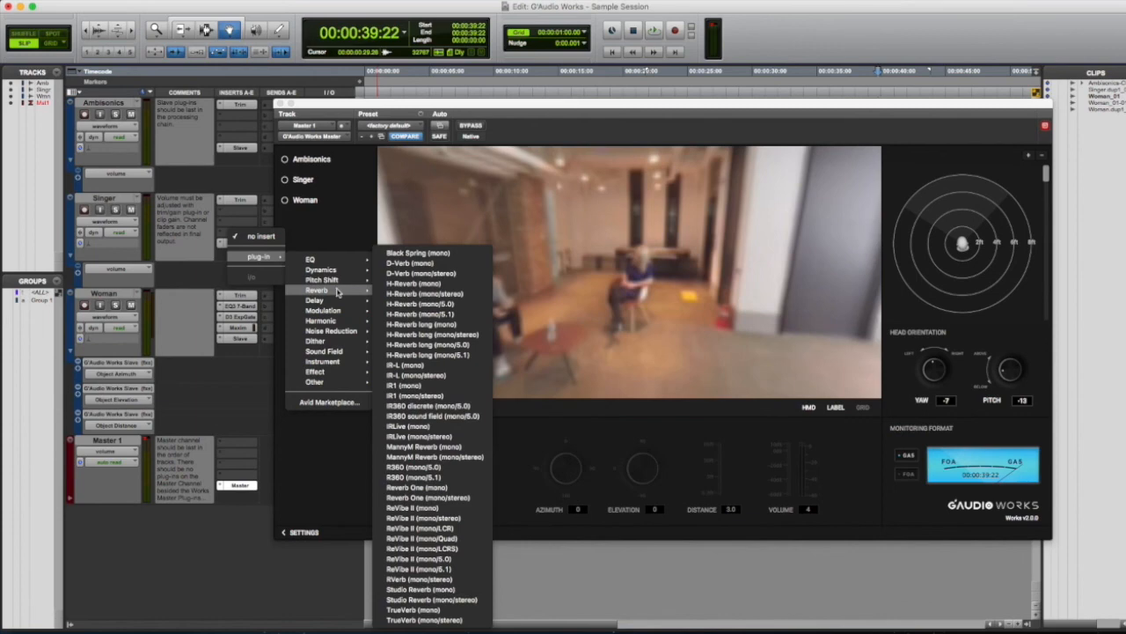
pyautogui.click(409, 262)
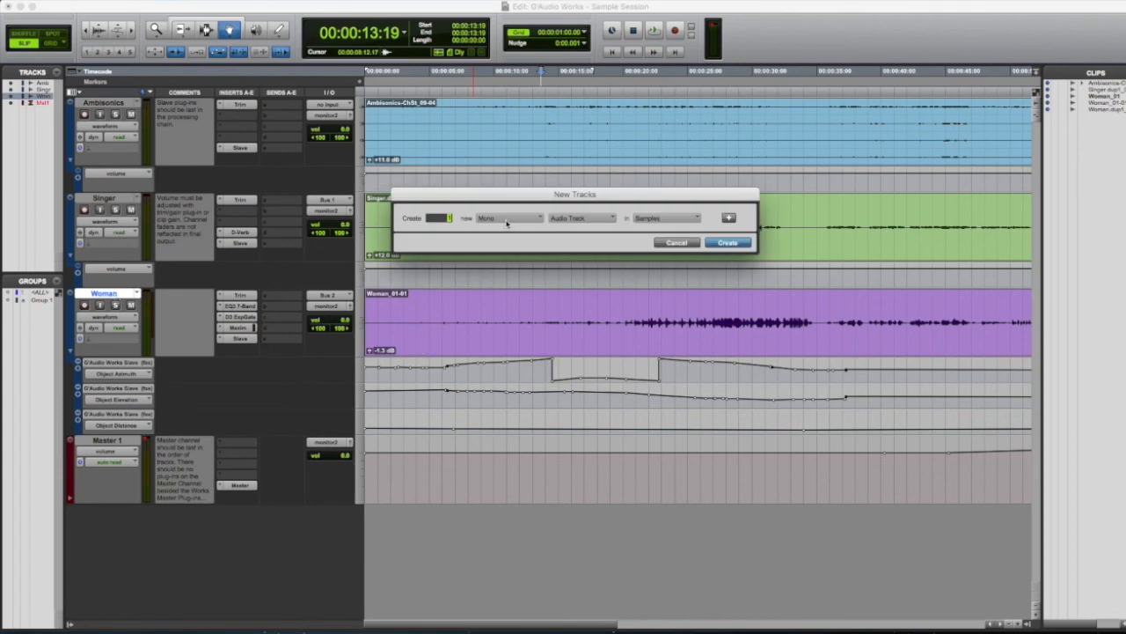
# - Create a new stereo Audio Track, Audio 1, and start adding an insert to it
pyautogui.click(509, 218)
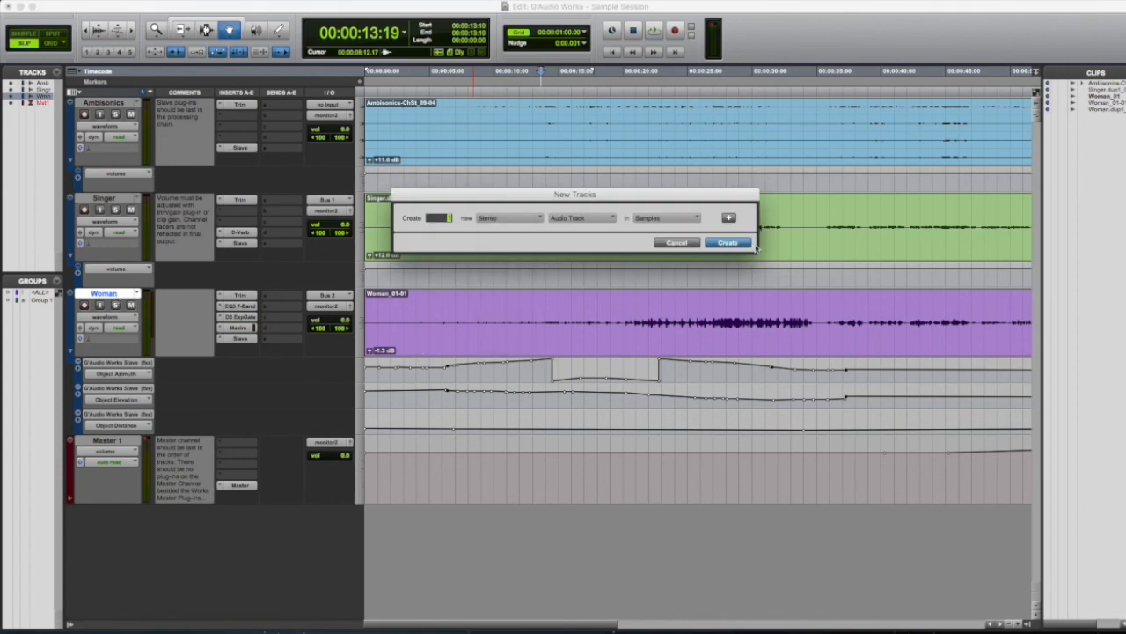
pyautogui.click(727, 243)
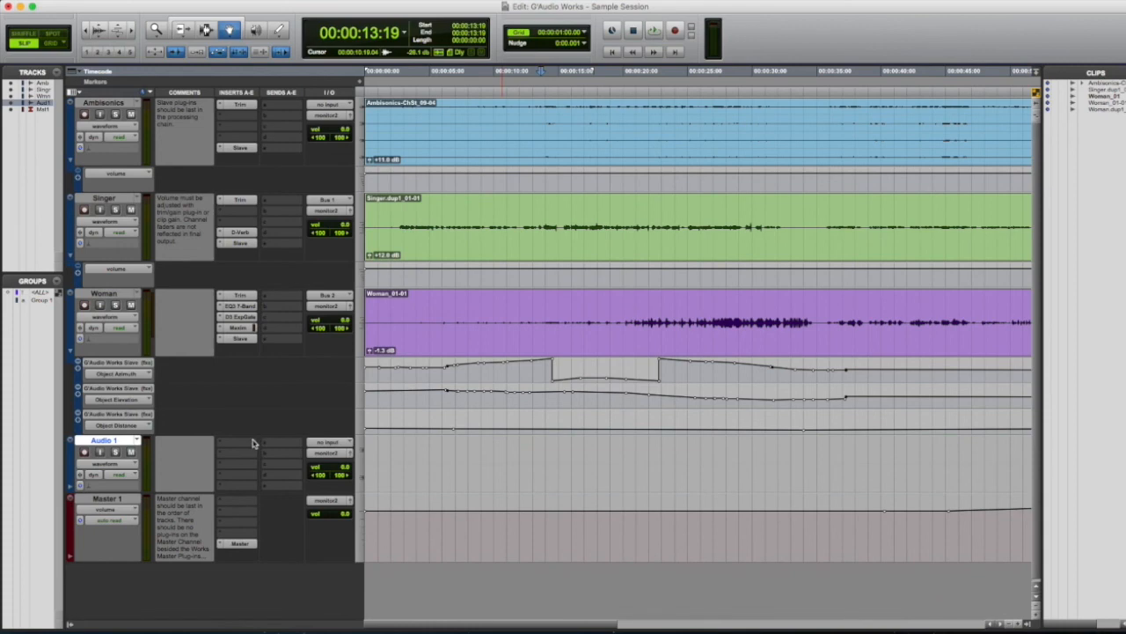
pyautogui.click(236, 445)
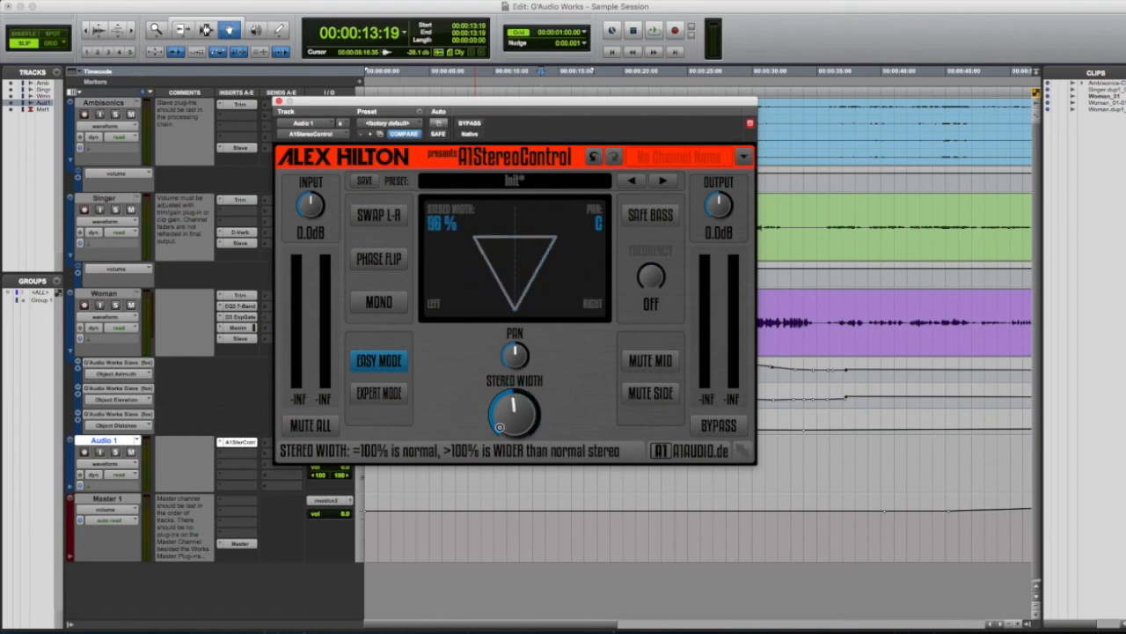
# - Drag A1StereoControl's Stereo Width knob down to 28% and back up to about 61%
pyautogui.moveTo(514, 409); pyautogui.dragTo(501, 427)
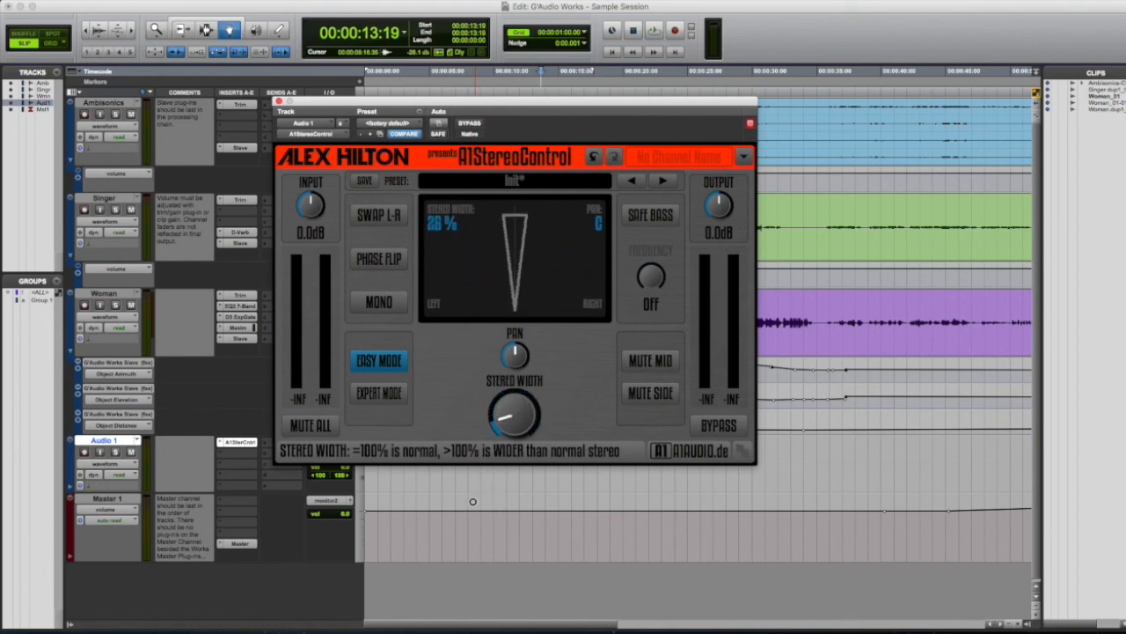
pyautogui.moveTo(514, 414); pyautogui.dragTo(511, 404)
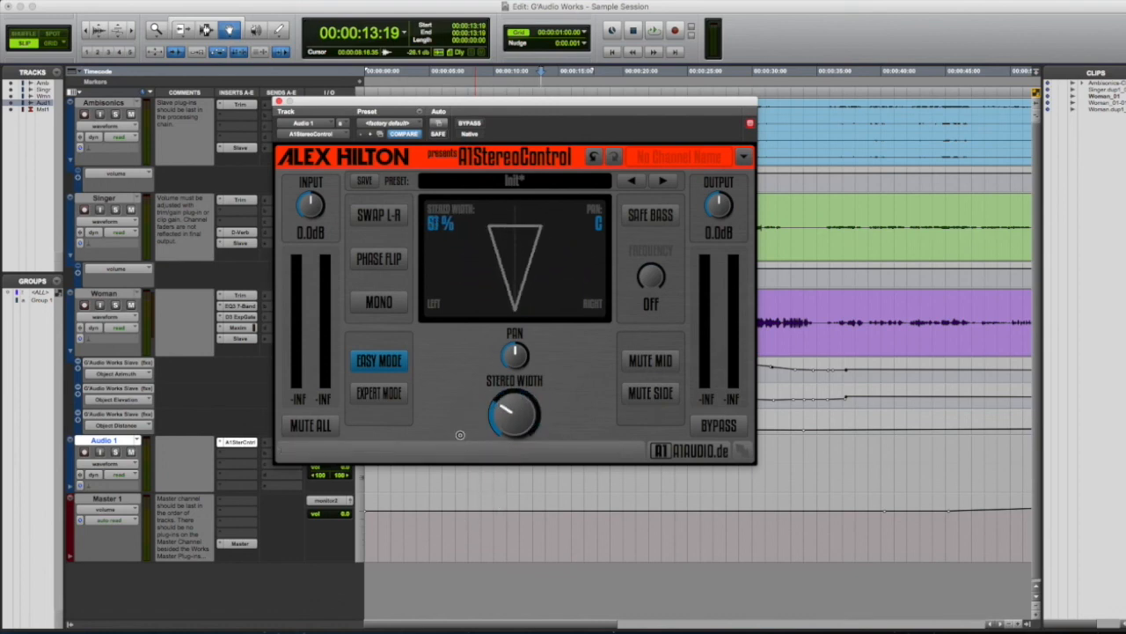
pyautogui.moveTo(514, 413); pyautogui.dragTo(525, 396)
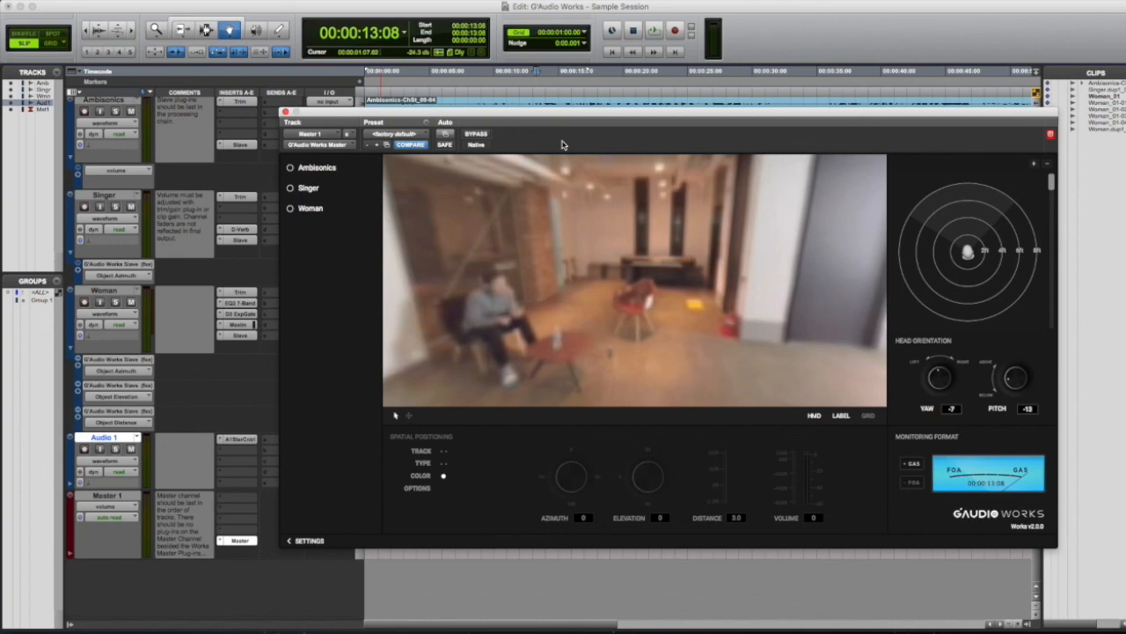
# - Reopen the G'Audio Works master plug-in window showing the 360° room scene
pyautogui.click(528, 79)
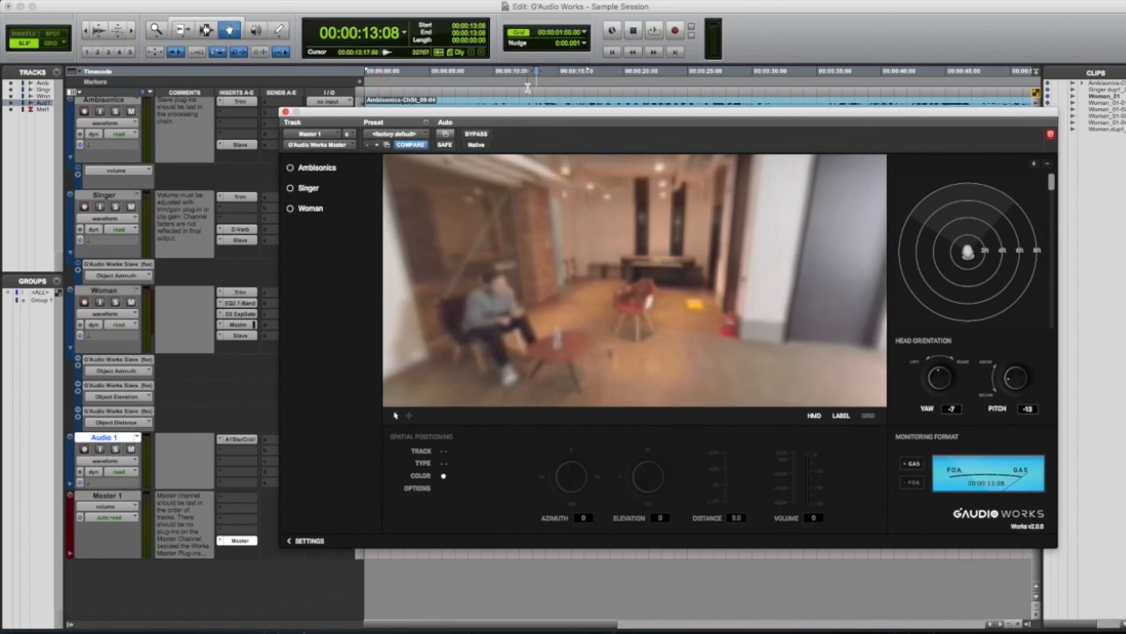